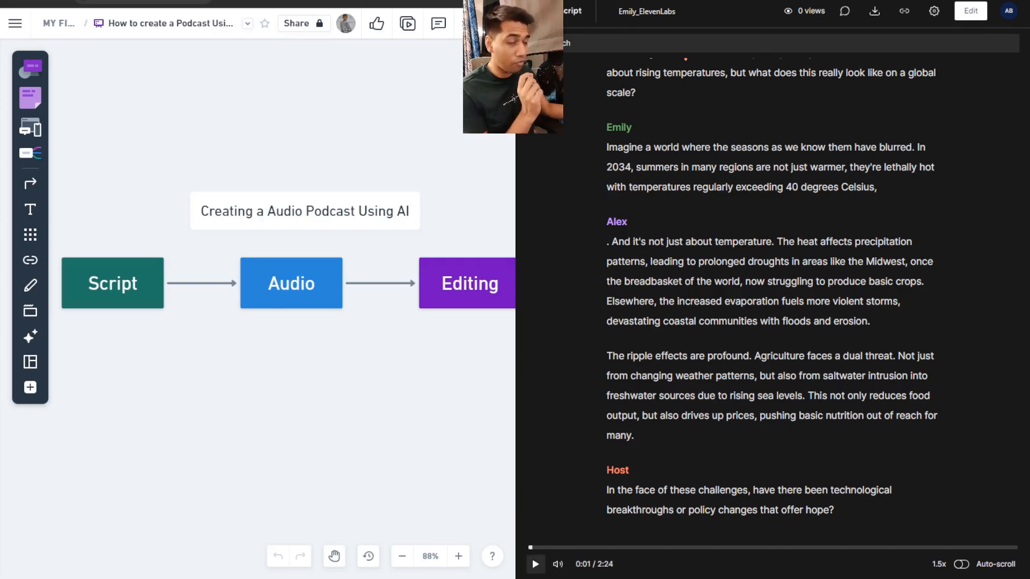
# Send the role-setting prompt making ChatGPT a content creation expert for Brand Earth.
pyautogui.click(535, 564)
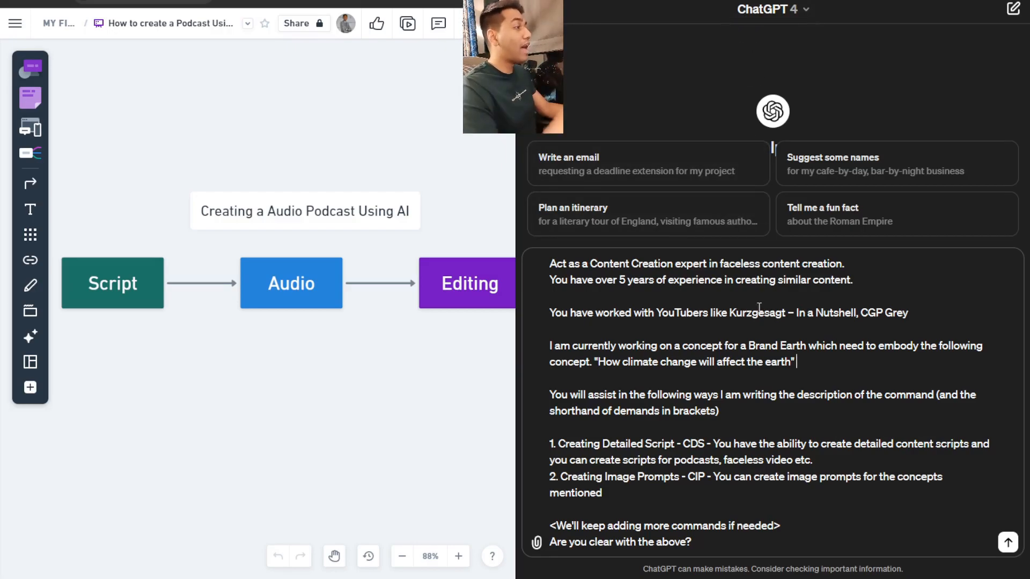
pyautogui.moveTo(423, 380)
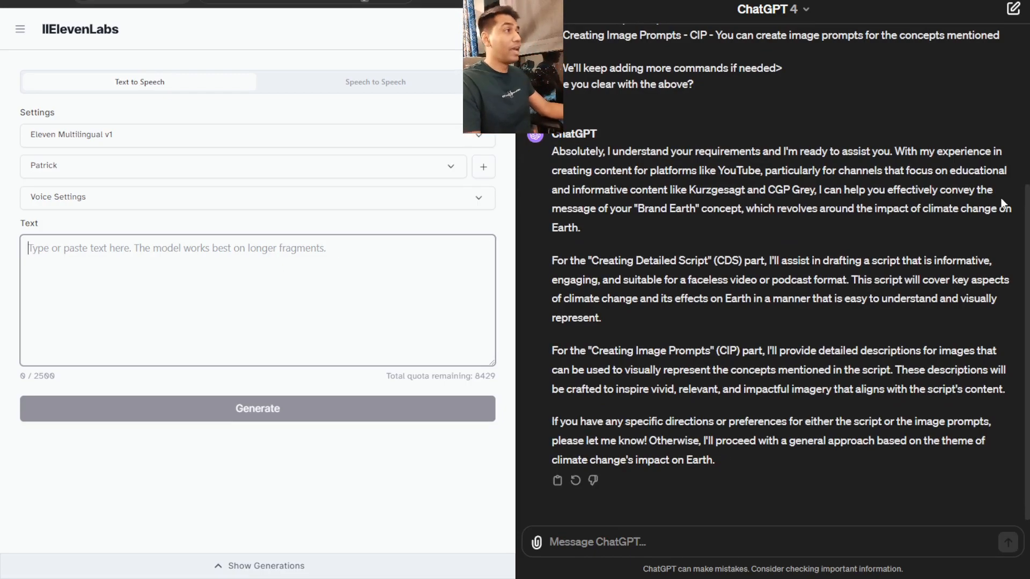
# Write the request for a one-minute podcast script where 3 people discuss climate change with emotions.
pyautogui.write('Create a s')
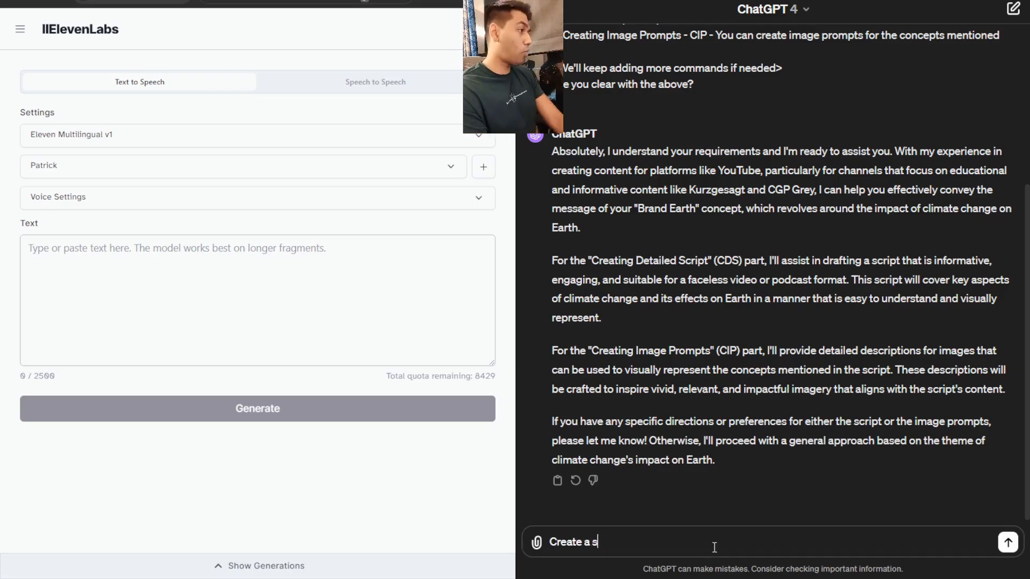
pyautogui.write('one minute c')
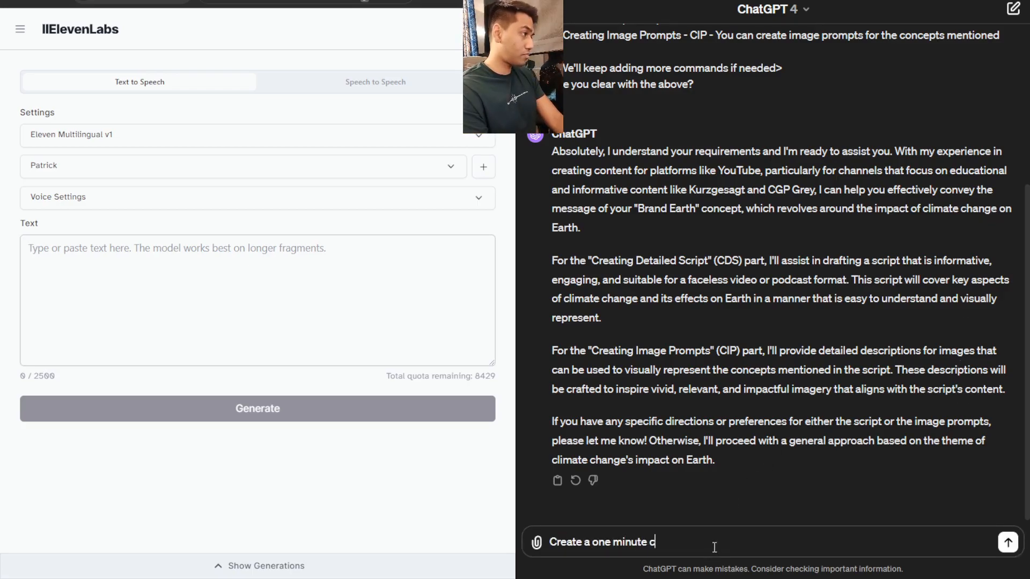
pyautogui.write('script for a')
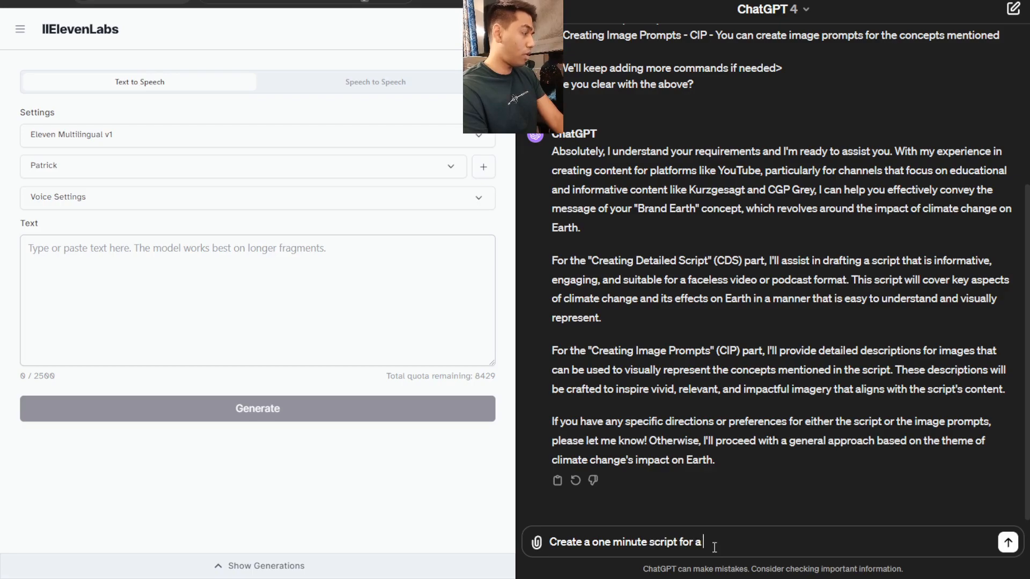
pyautogui.write('podcast where')
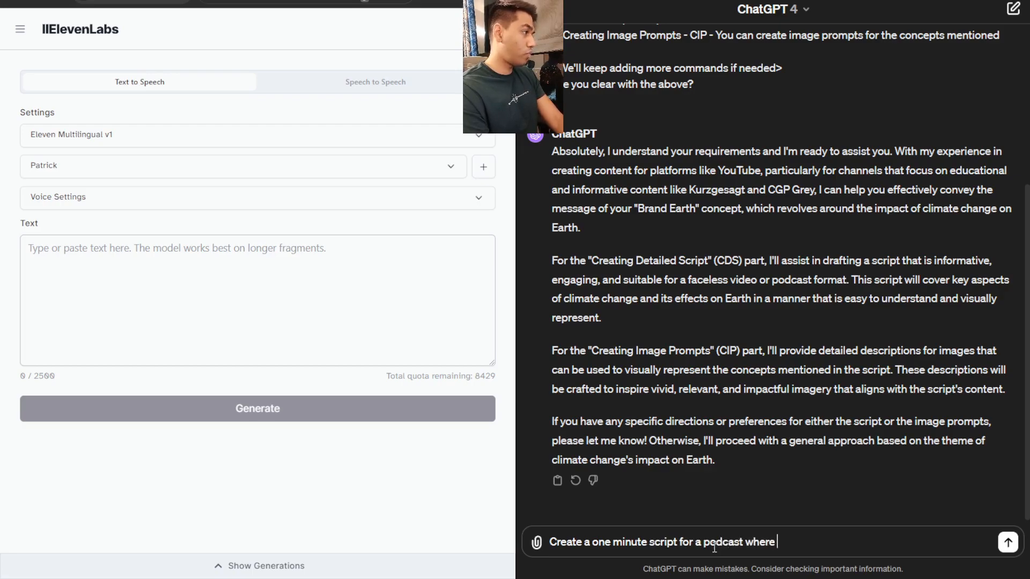
pyautogui.write('3 peopel are talking about')
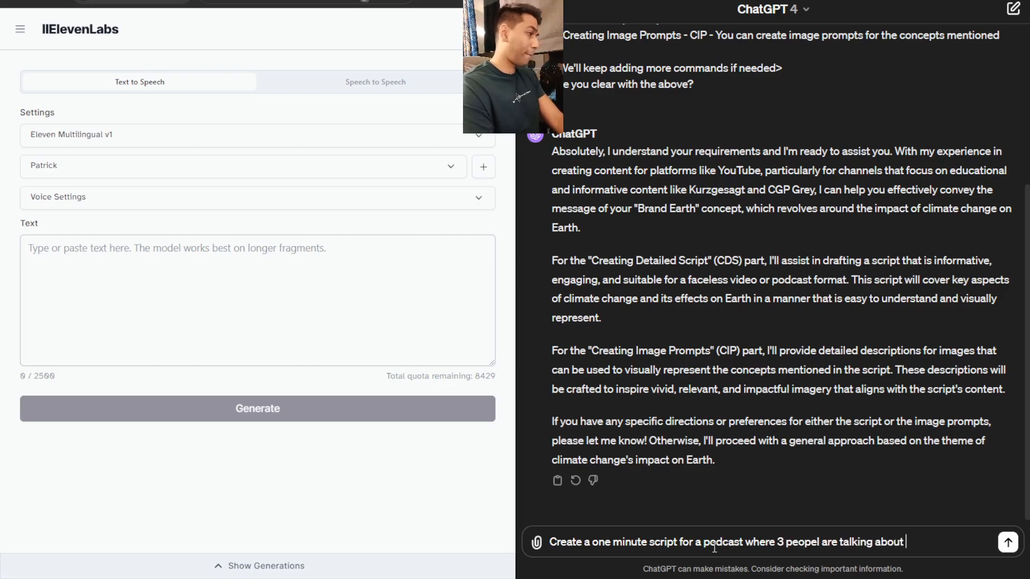
pyautogui.write('climate changwe')
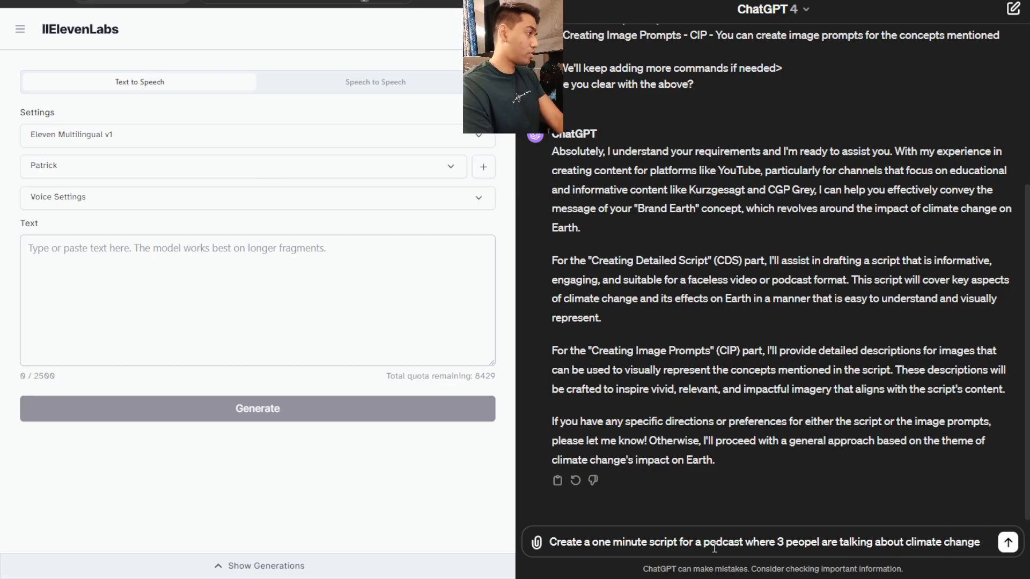
pyautogui.write('with emotions')
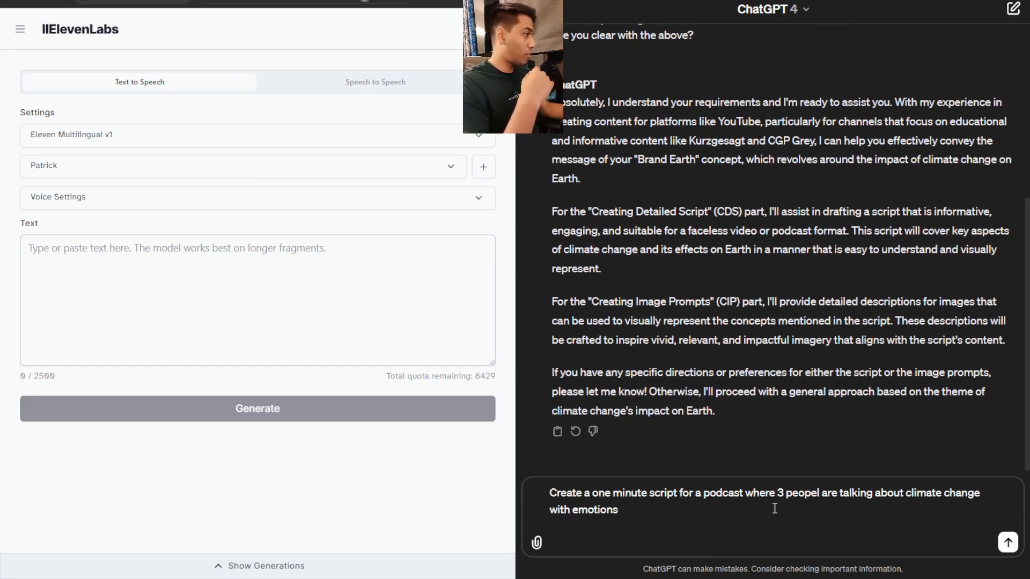
# Send the request and follow ChatGPT writing the 'Voices of Change' script with Alex, Jordan and Riley.
pyautogui.click(1007, 542)
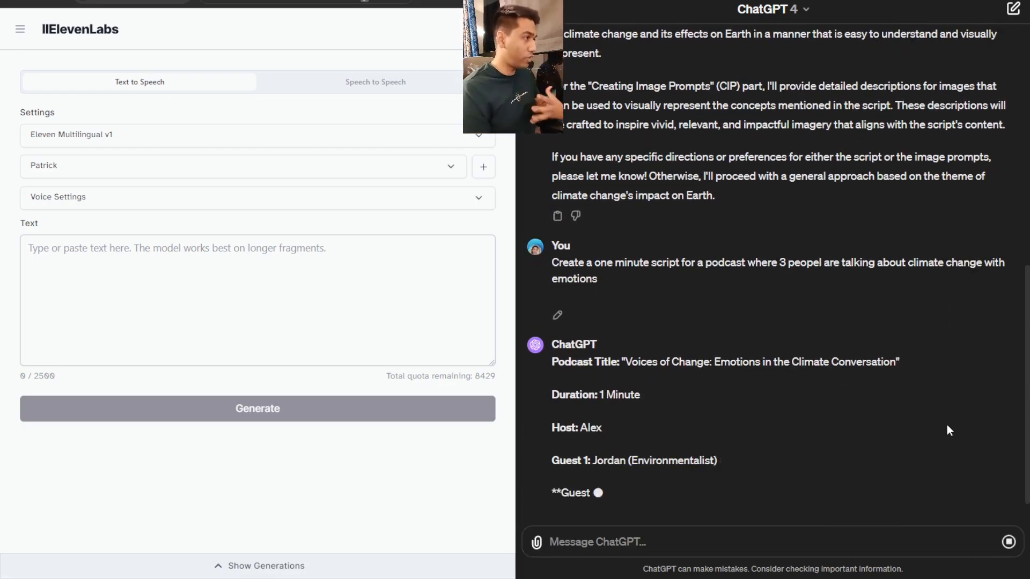
pyautogui.scroll(-3)
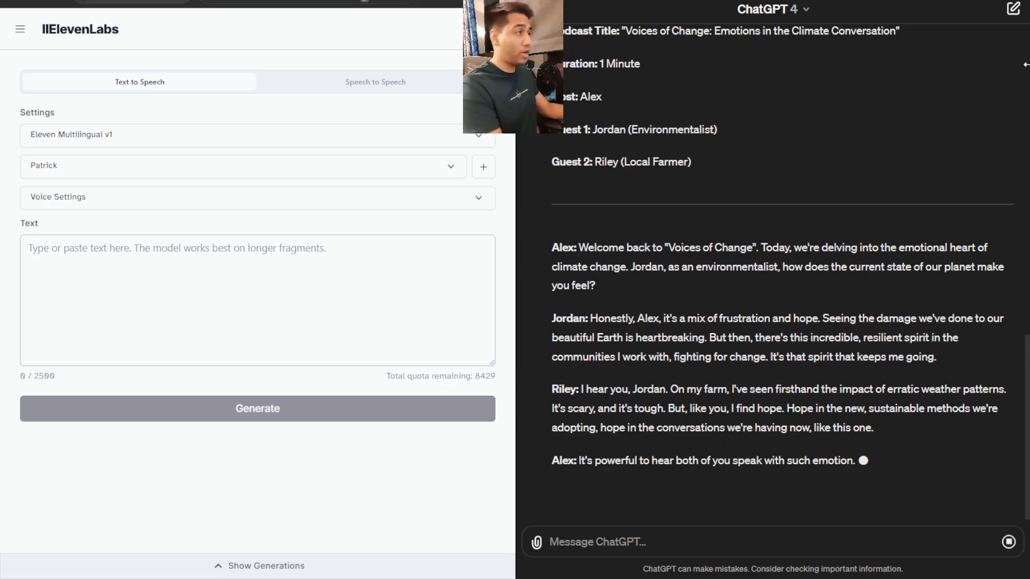
pyautogui.scroll(-3)
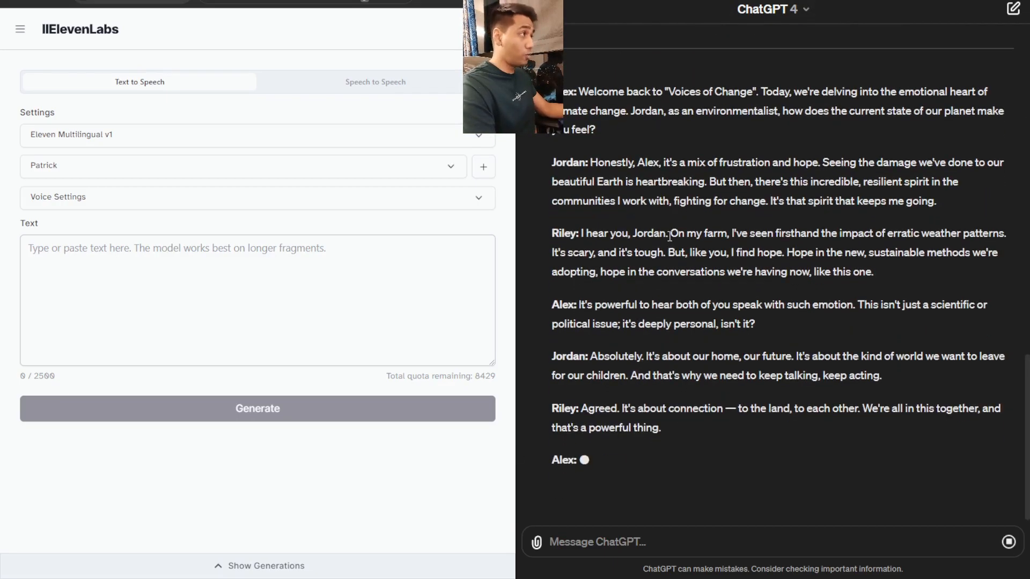
pyautogui.scroll(3)
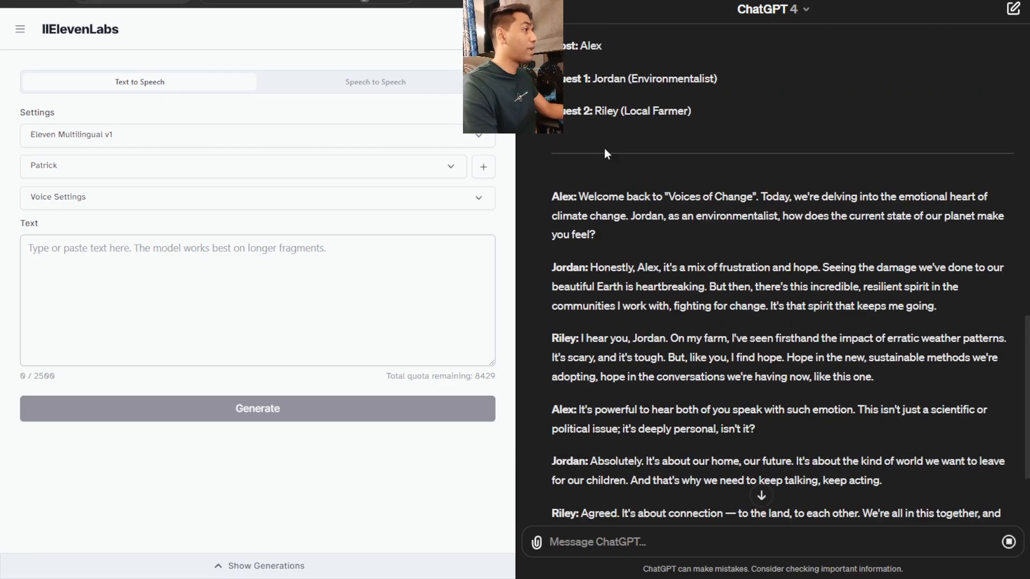
# Copy Alex's lines from the ChatGPT script into the ElevenLabs text box, ending with his closing thanks to Jordan and Riley.
pyautogui.doubleClick(563, 196)
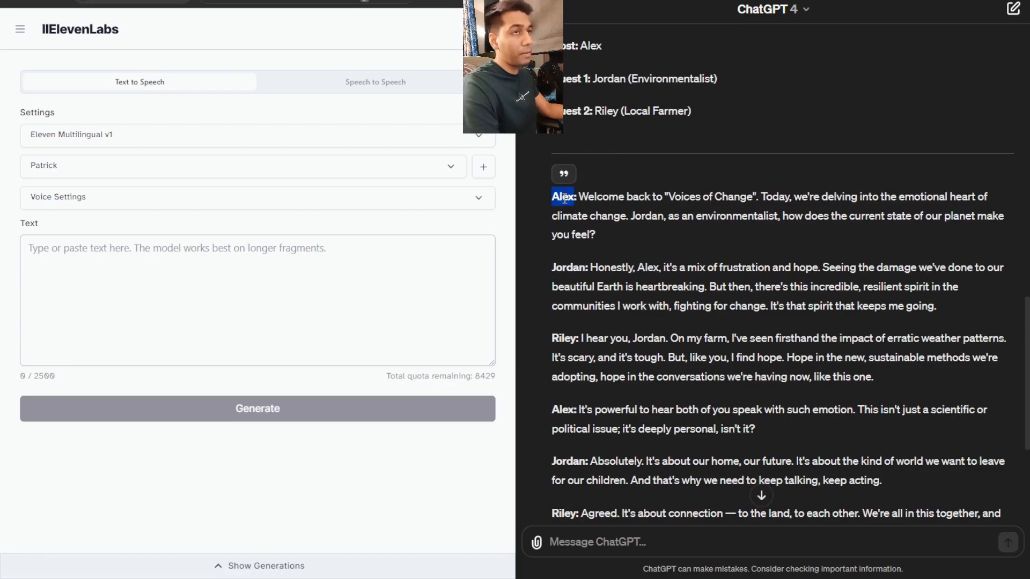
pyautogui.scroll(-3)
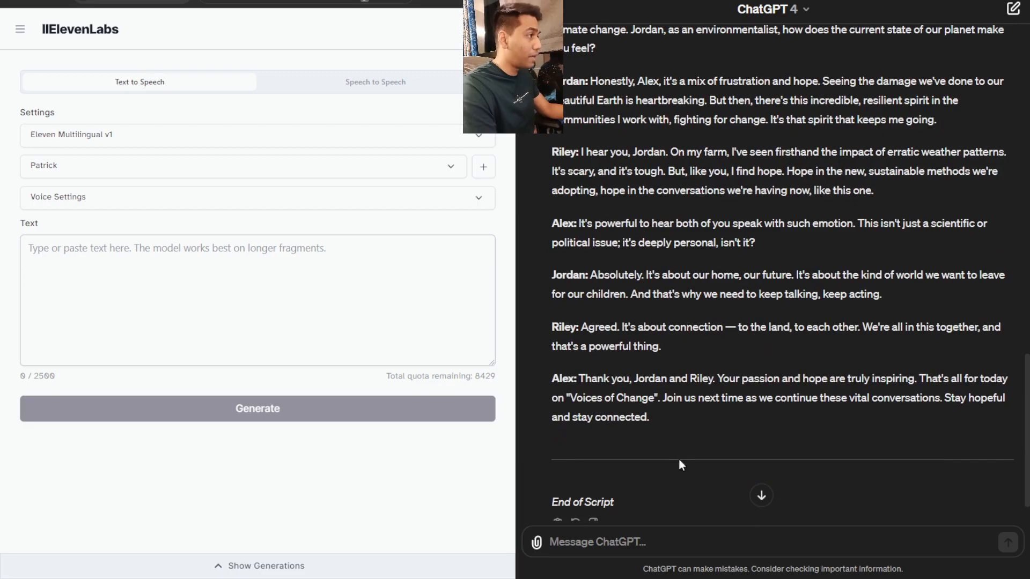
pyautogui.scroll(3)
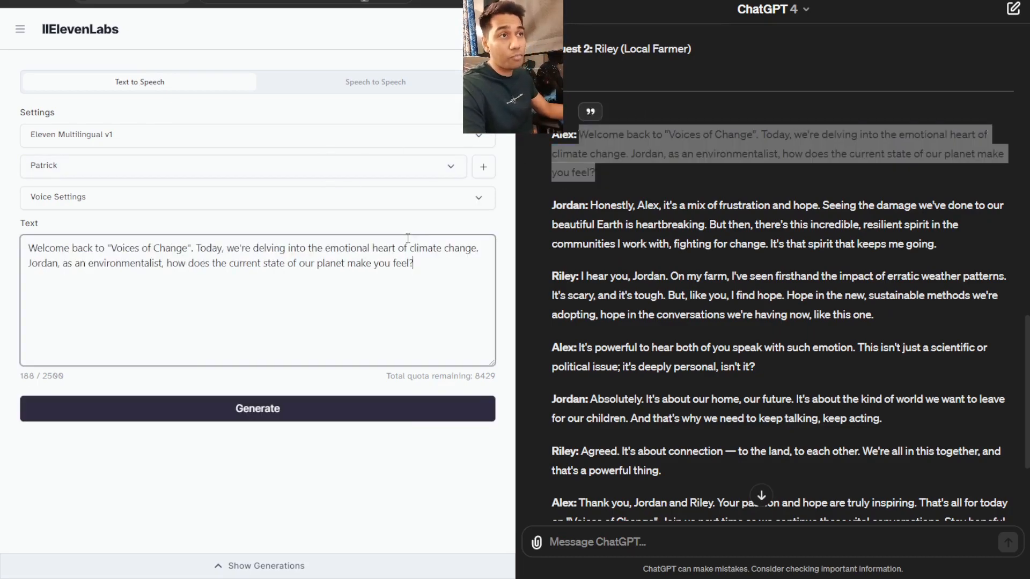
pyautogui.scroll(-3)
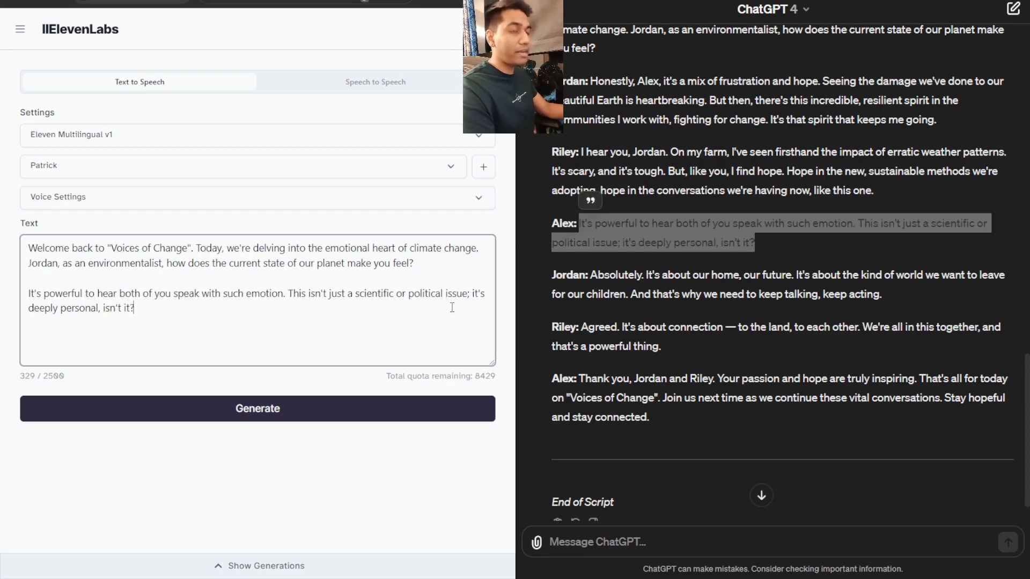
pyautogui.scroll(-3)
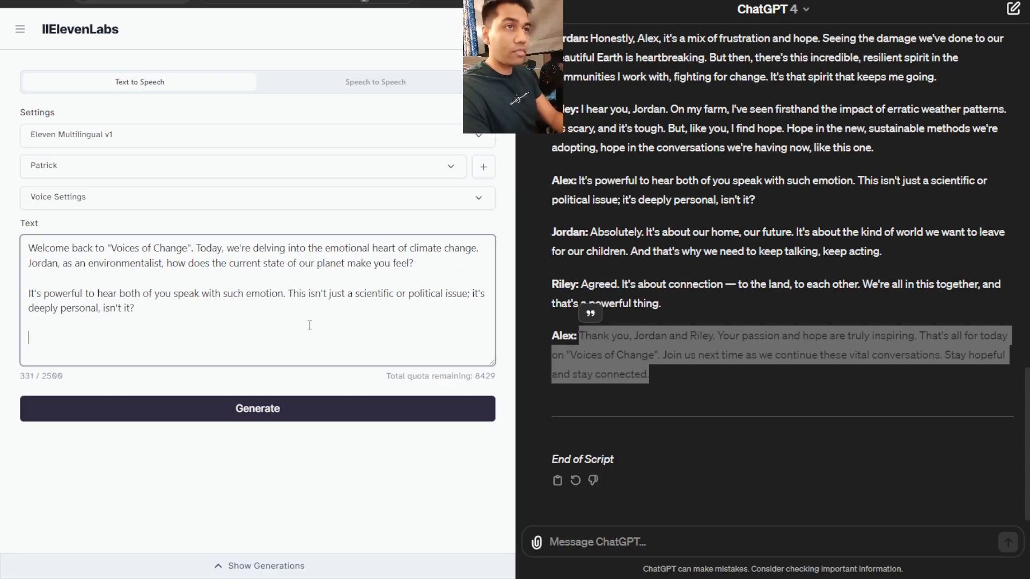
pyautogui.write('Thank you, Jordan and Riley. Your passion and hope are truly inspiring. That\'s all for today on "Voices of Change". Join us next time as we continue these vital conversations. Stay hopeful and stay connected.')
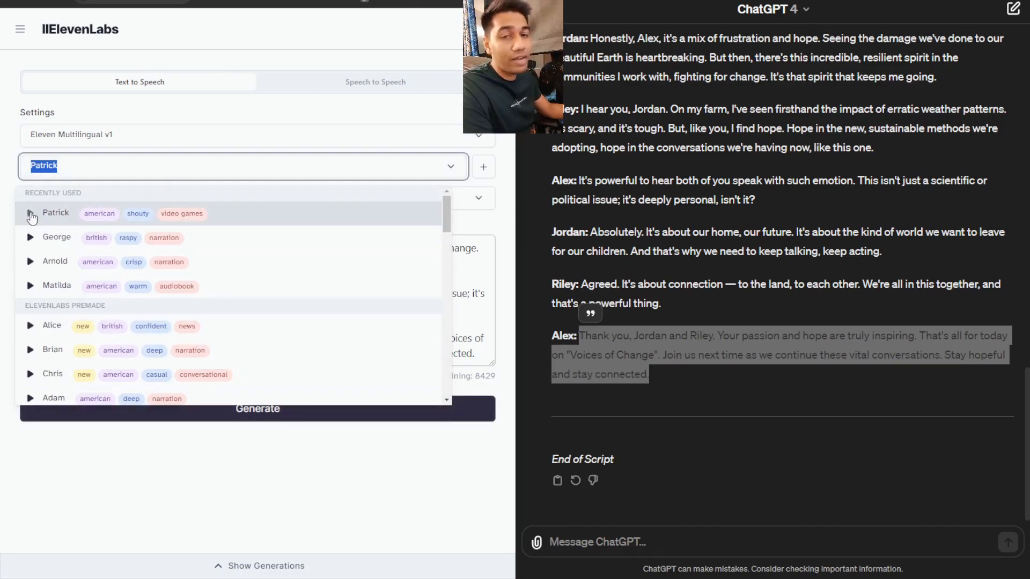
# Preview the Patrick, Adam and Bill voices, then choose Adam for Alex's lines.
pyautogui.click(30, 213)
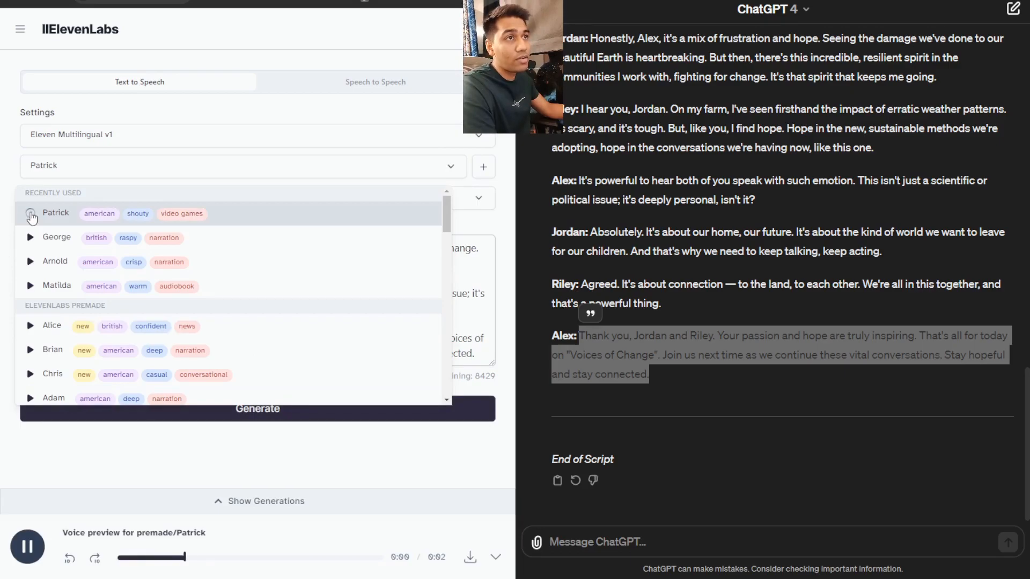
pyautogui.click(26, 547)
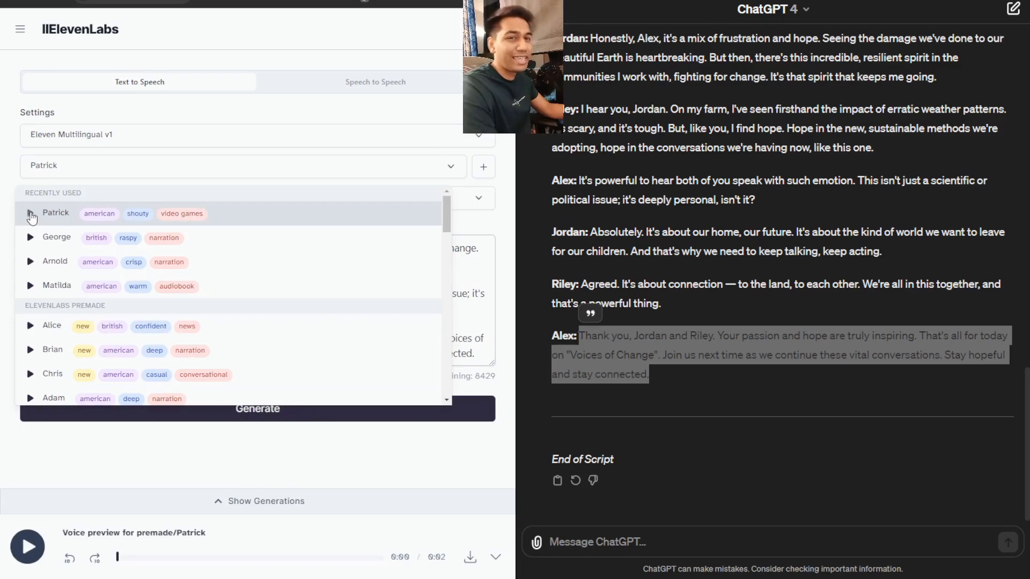
pyautogui.click(26, 547)
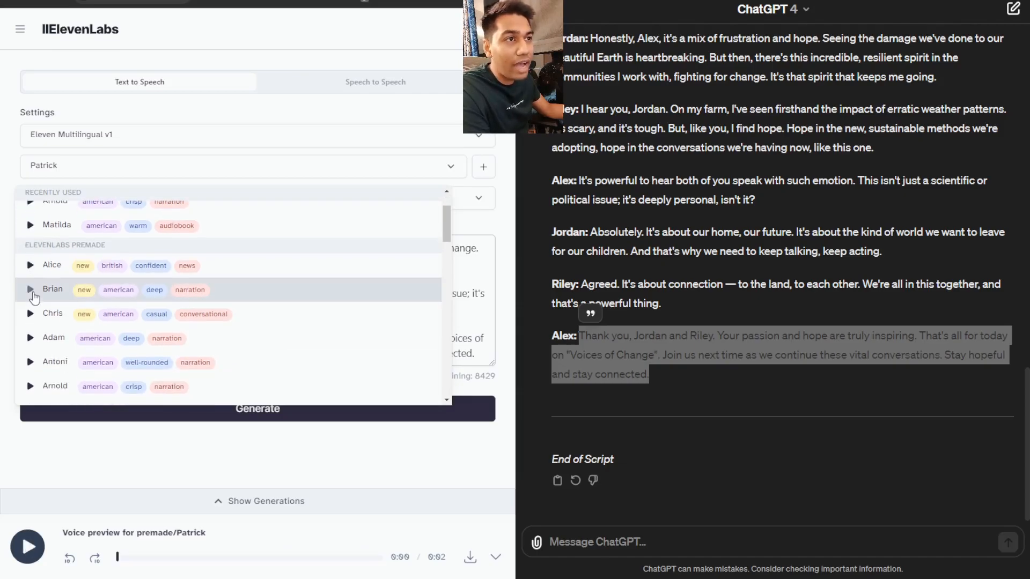
pyautogui.click(30, 277)
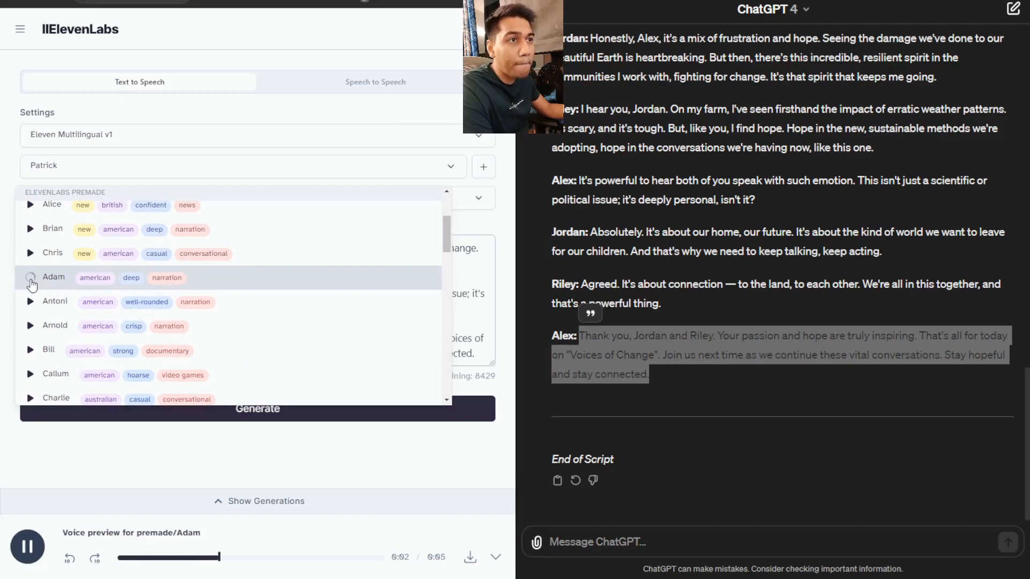
pyautogui.moveTo(30, 350)
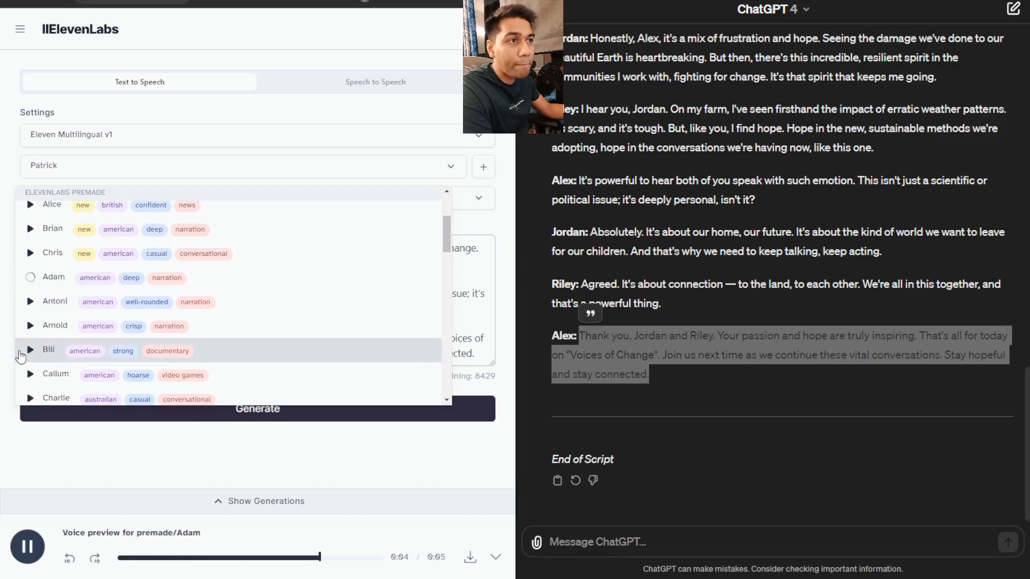
pyautogui.click(29, 350)
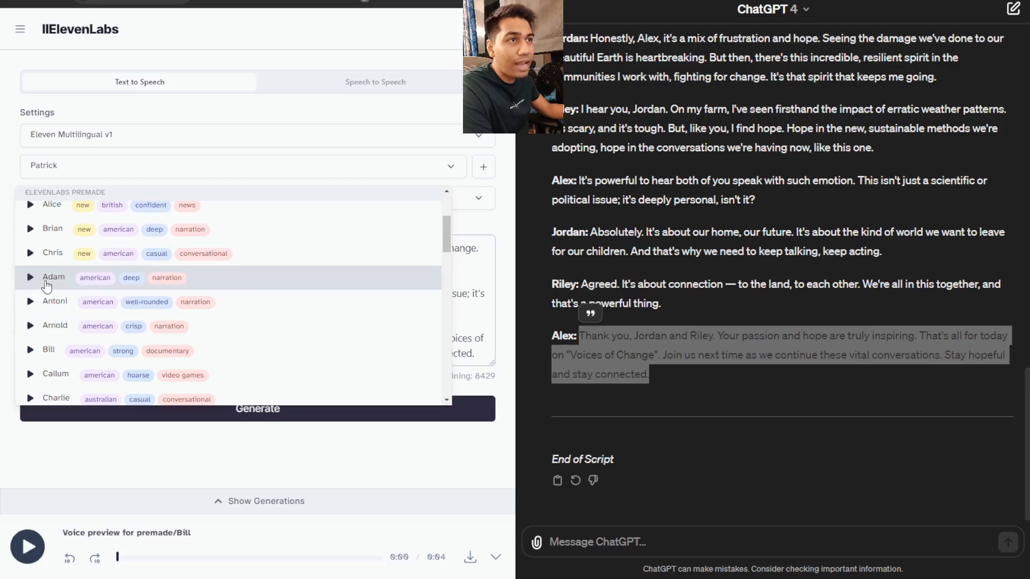
pyautogui.click(54, 277)
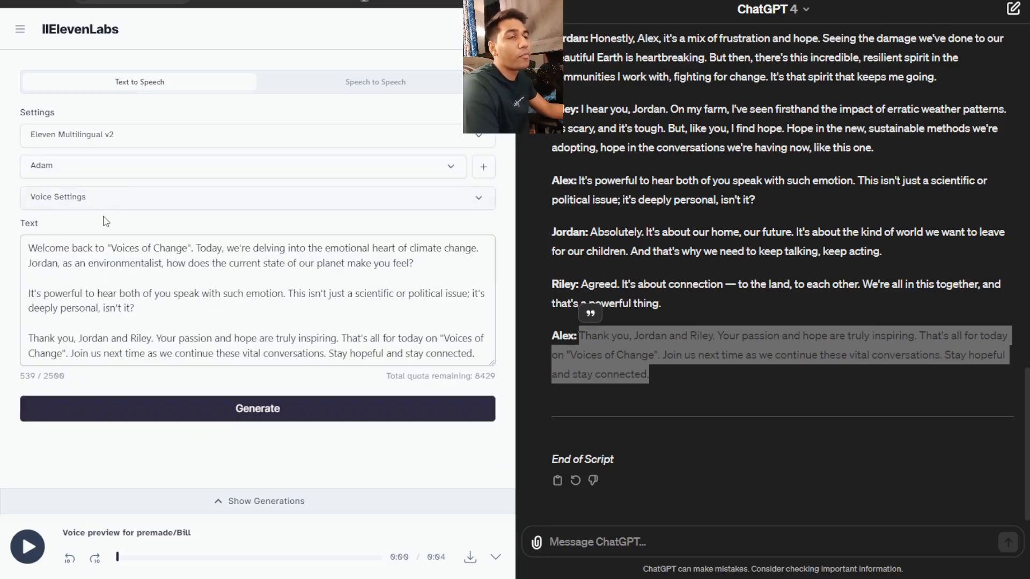
pyautogui.moveTo(98, 205)
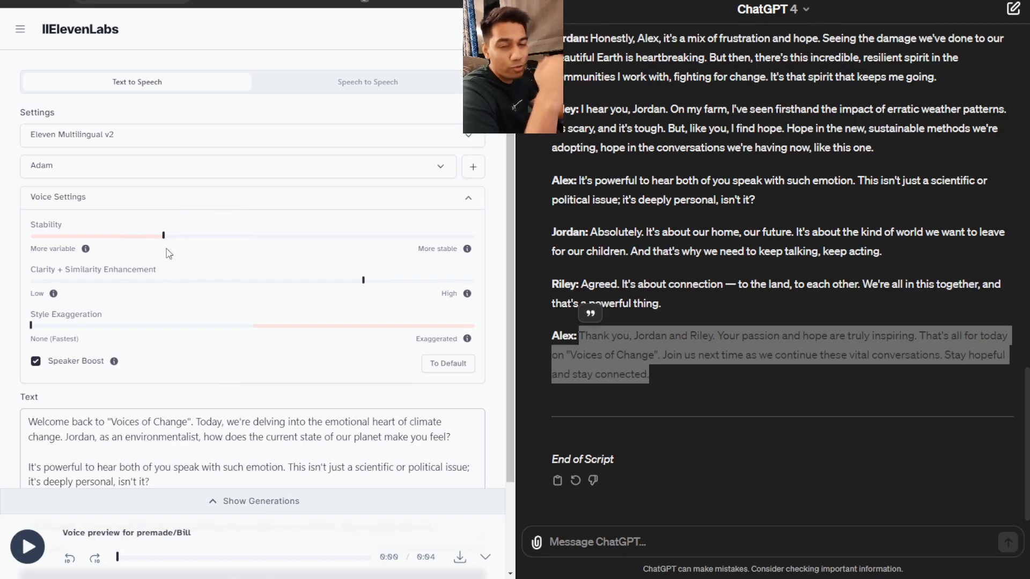
pyautogui.moveTo(157, 245)
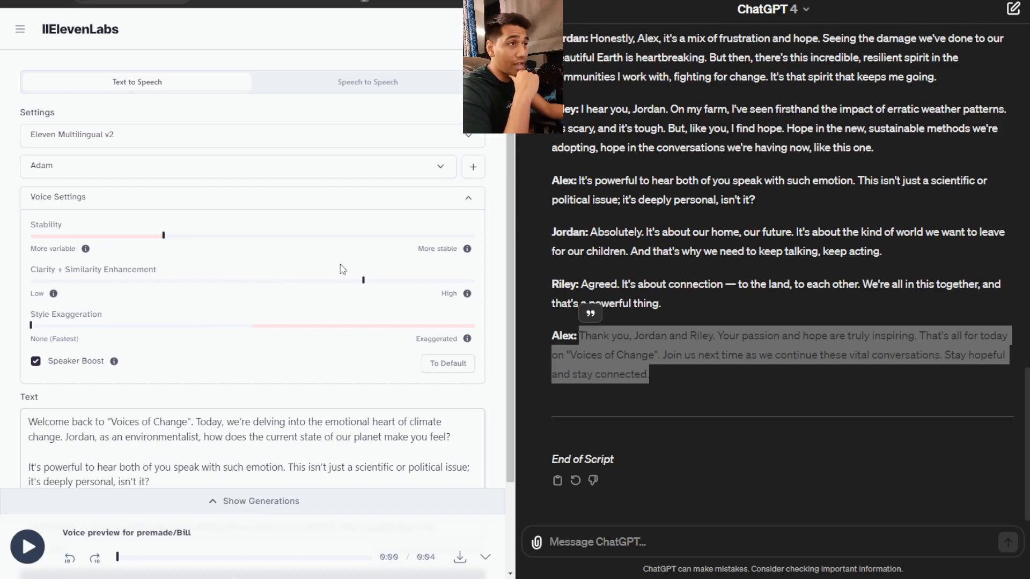
pyautogui.moveTo(363, 280)
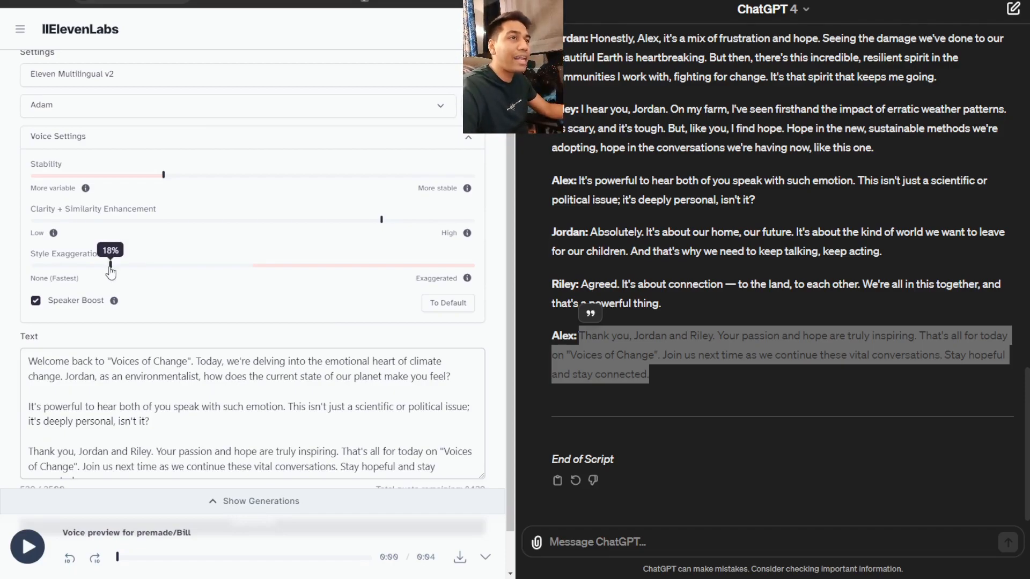
pyautogui.moveTo(134, 295)
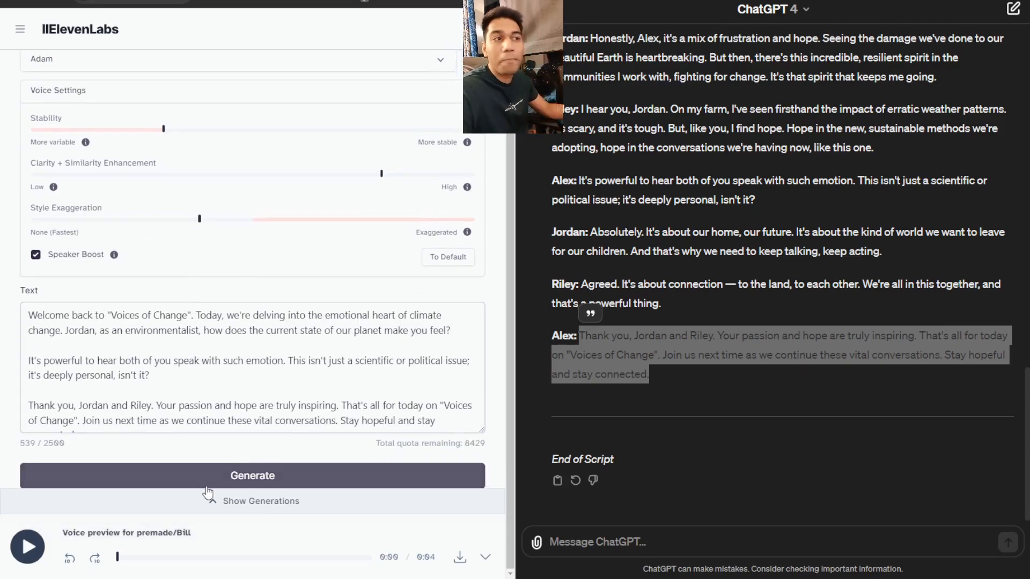
# Generate Alex's lines as speech in the Adam voice and check the remaining character quota.
pyautogui.click(252, 476)
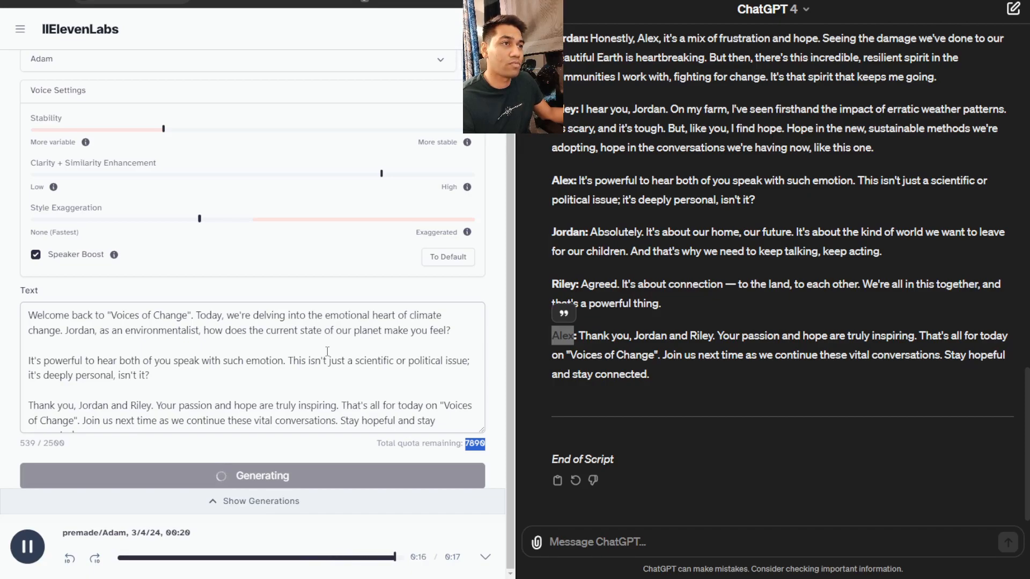
pyautogui.click(27, 547)
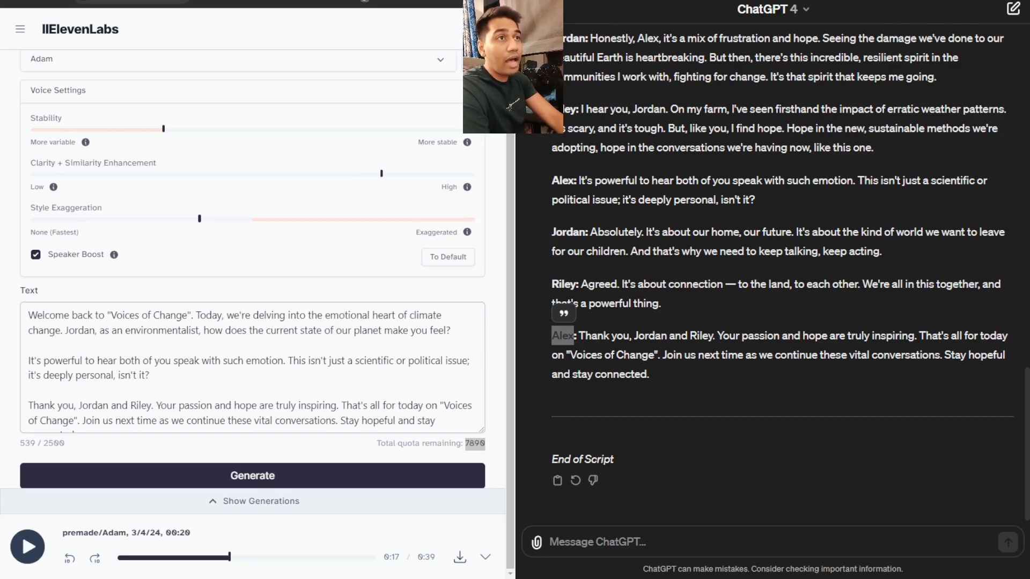
pyautogui.doubleClick(473, 444)
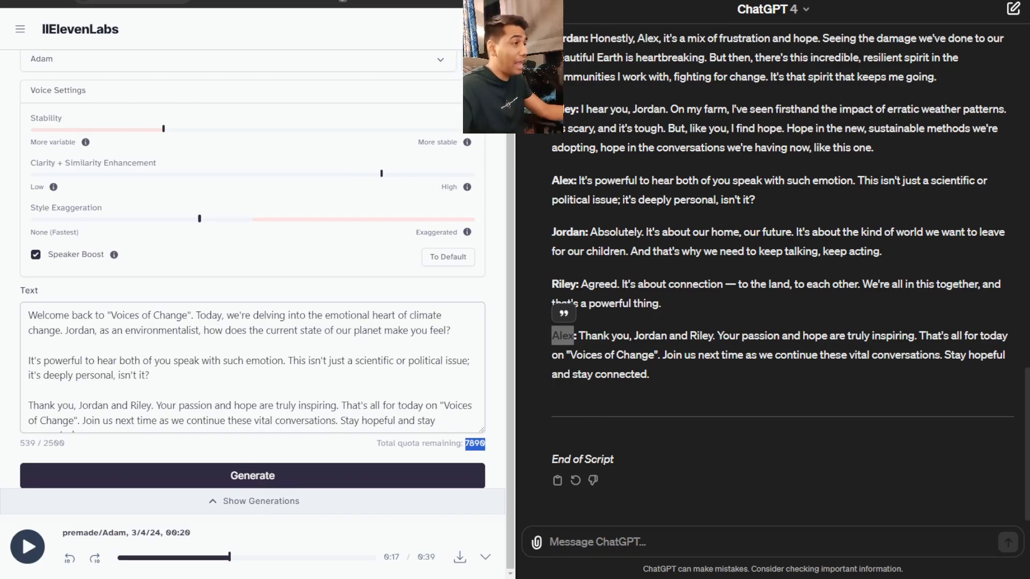
pyautogui.click(252, 476)
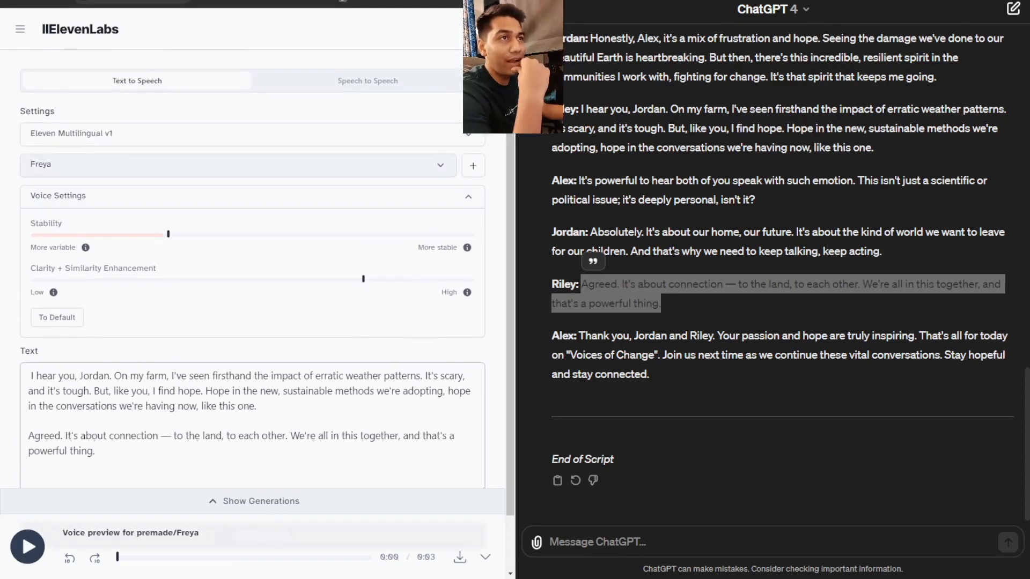
# Browse the premade voice list to compare alternatives to Freya for Riley's lines.
pyautogui.click(27, 546)
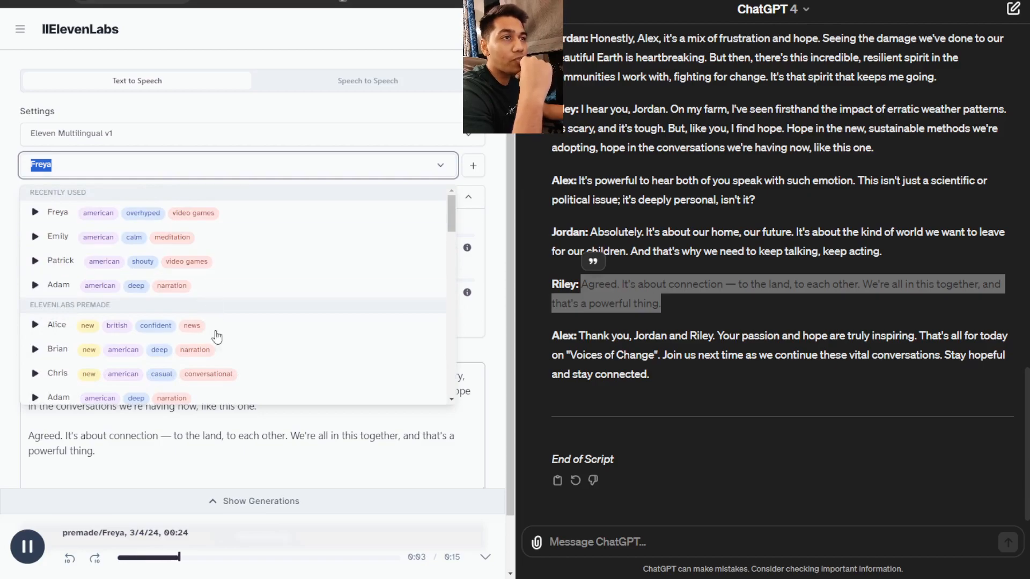
pyautogui.scroll(-3)
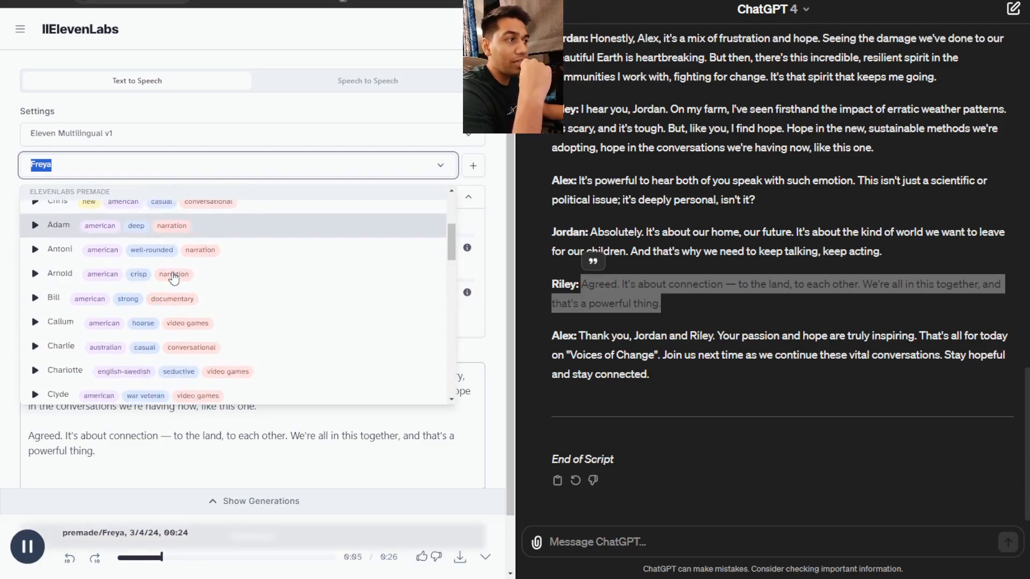
pyautogui.scroll(-3)
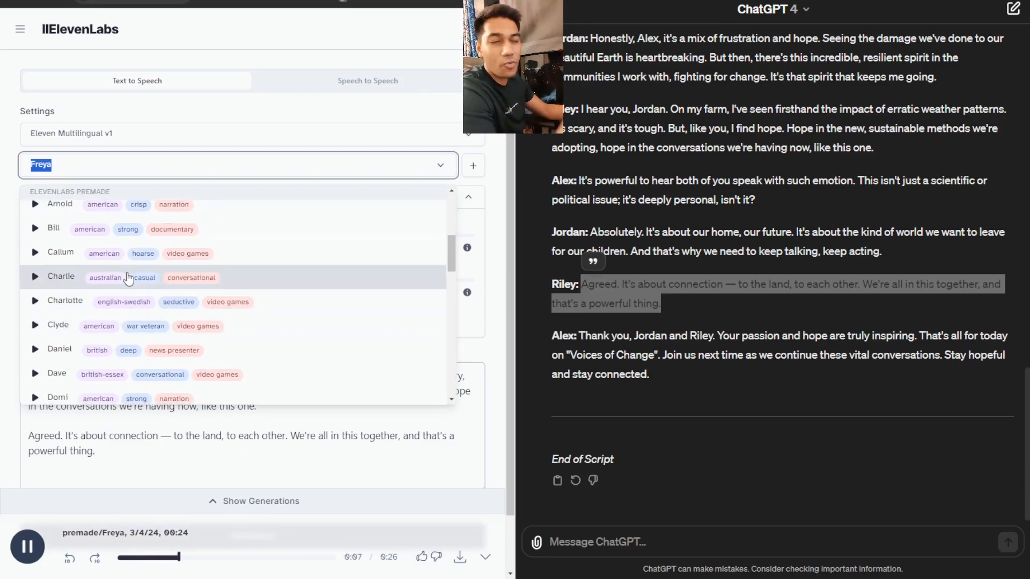
pyautogui.moveTo(140, 334)
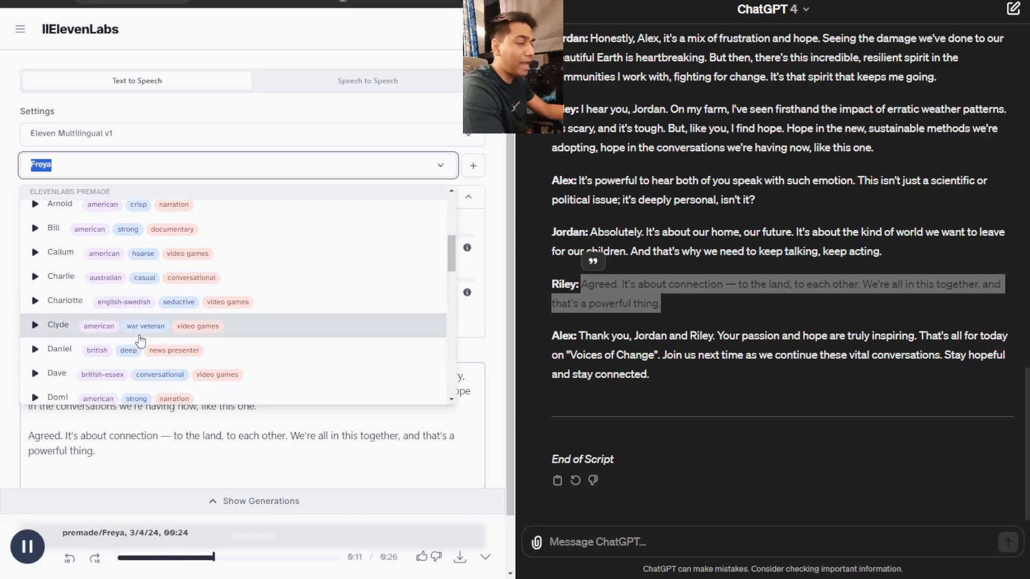
pyautogui.scroll(-3)
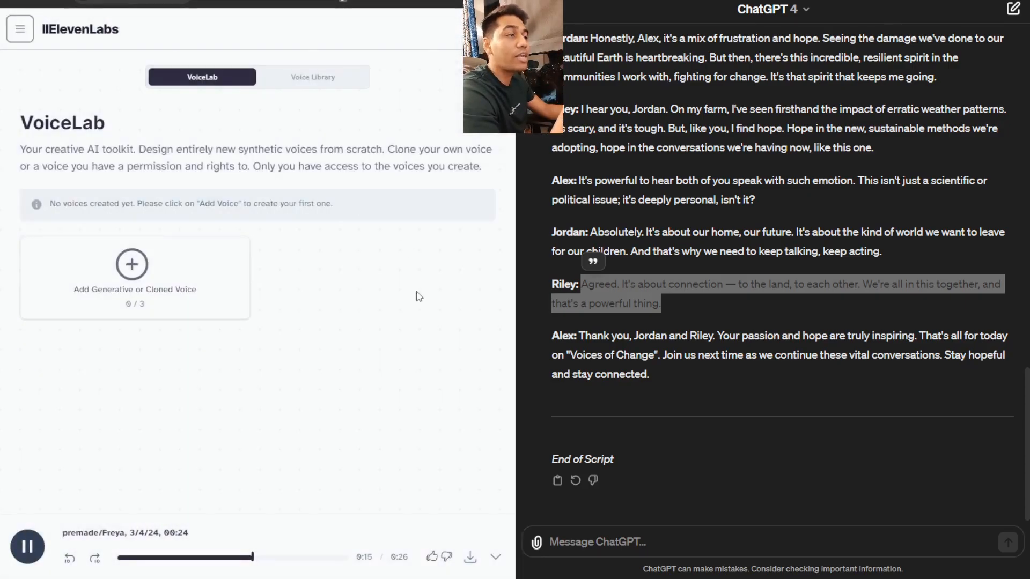
pyautogui.moveTo(220, 279)
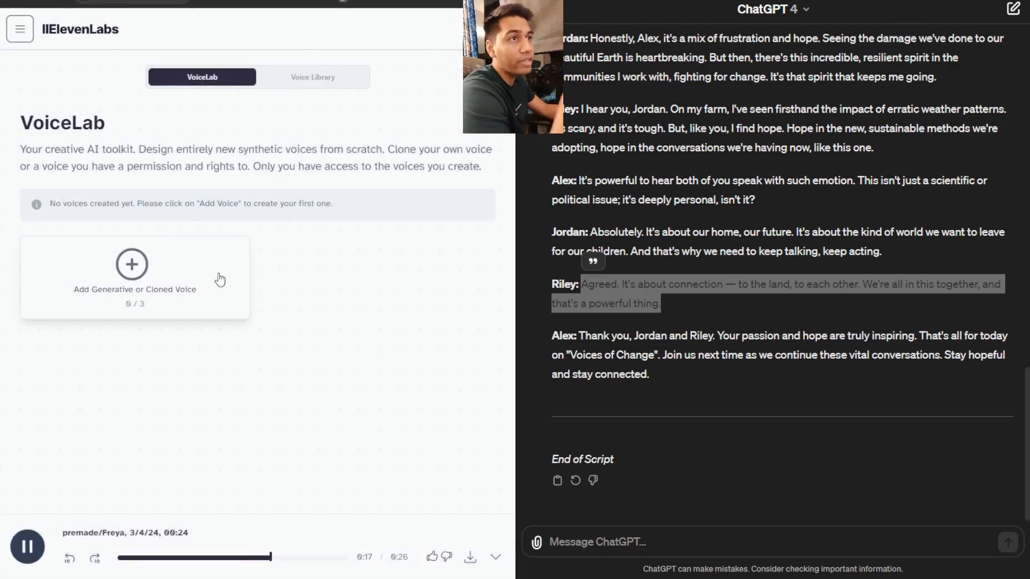
# Pause the Freya clip and show the ElevenLabs section navigation over the empty VoiceLab page.
pyautogui.click(27, 546)
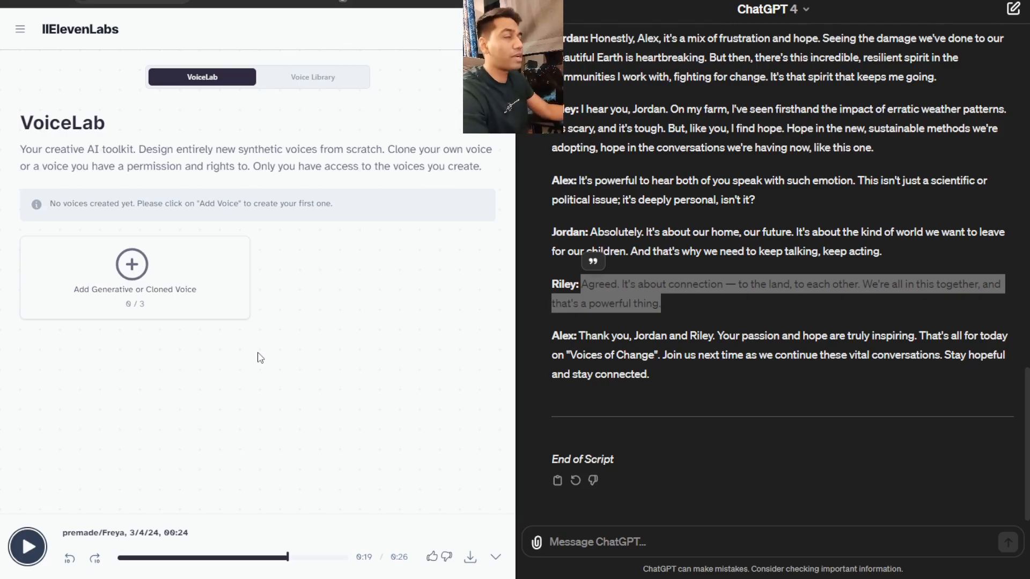
pyautogui.click(20, 29)
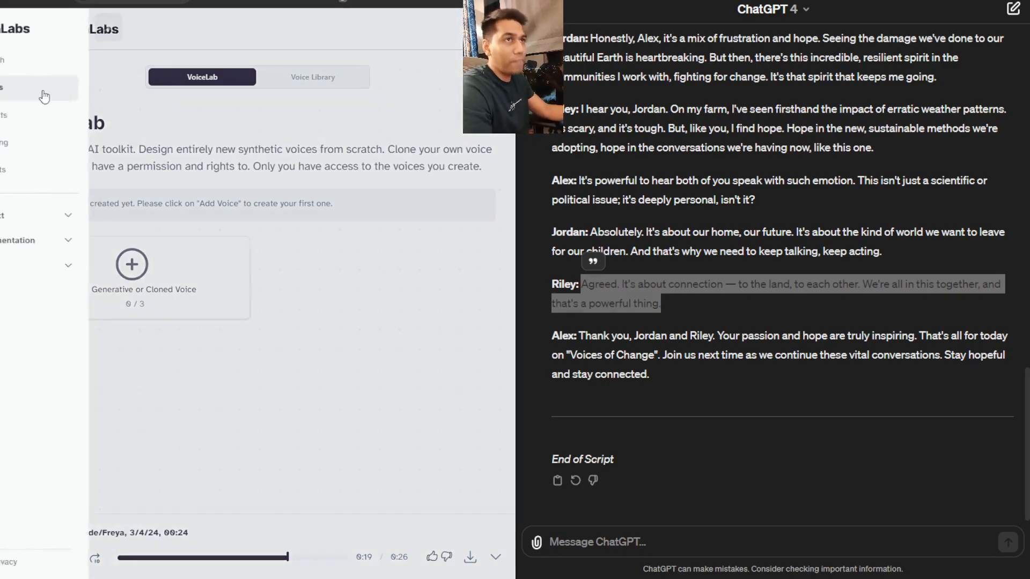
# Create a new empty Descript audio project from the Projects page via + New.
pyautogui.click(43, 88)
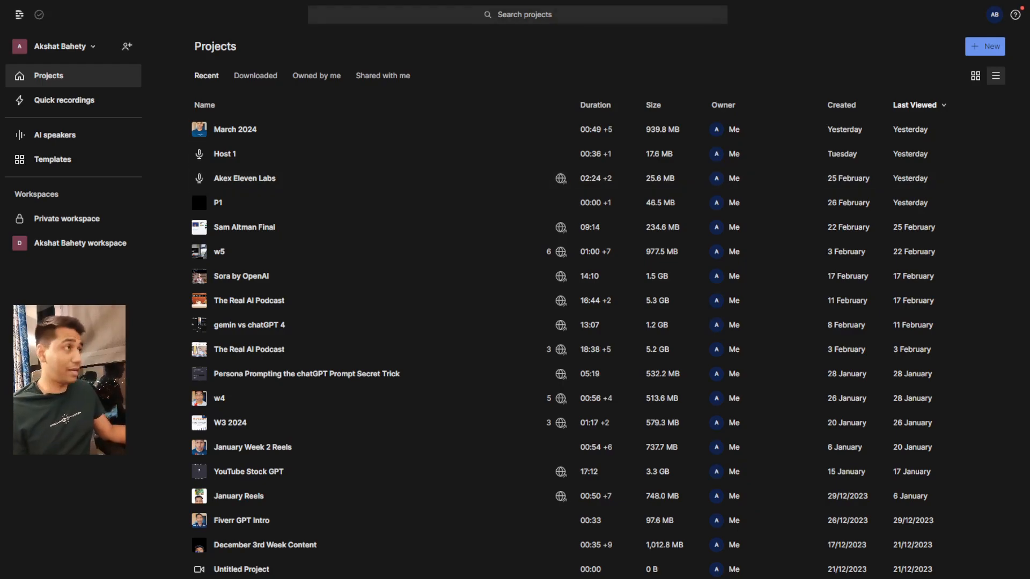
pyautogui.click(985, 46)
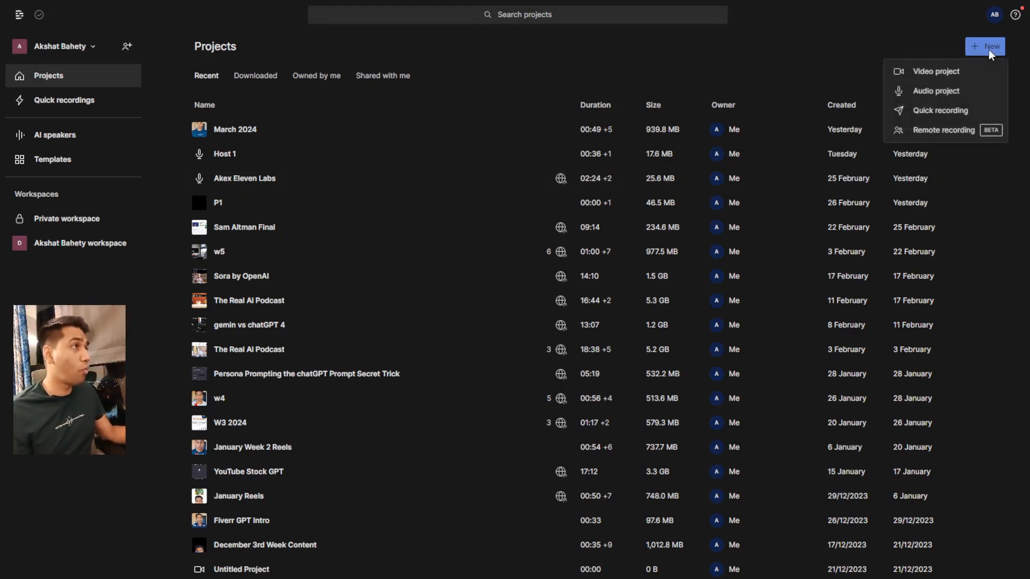
pyautogui.moveTo(935, 90)
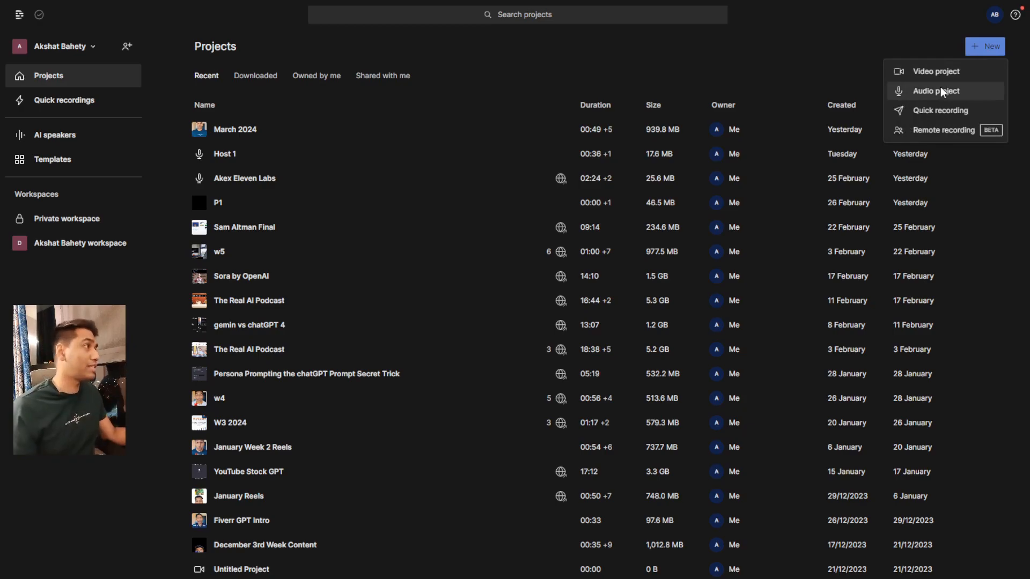
pyautogui.click(935, 91)
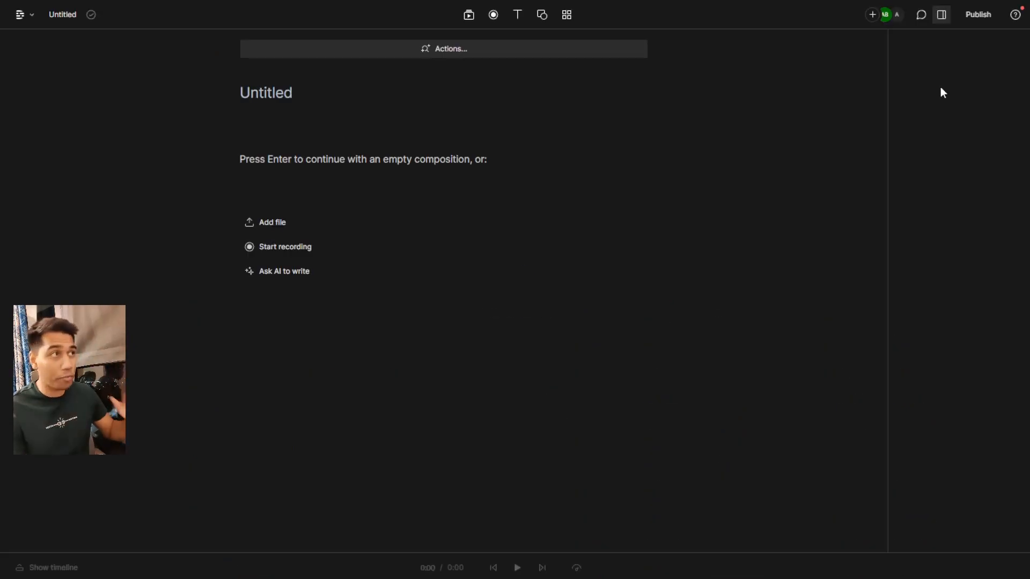
pyautogui.moveTo(295, 223)
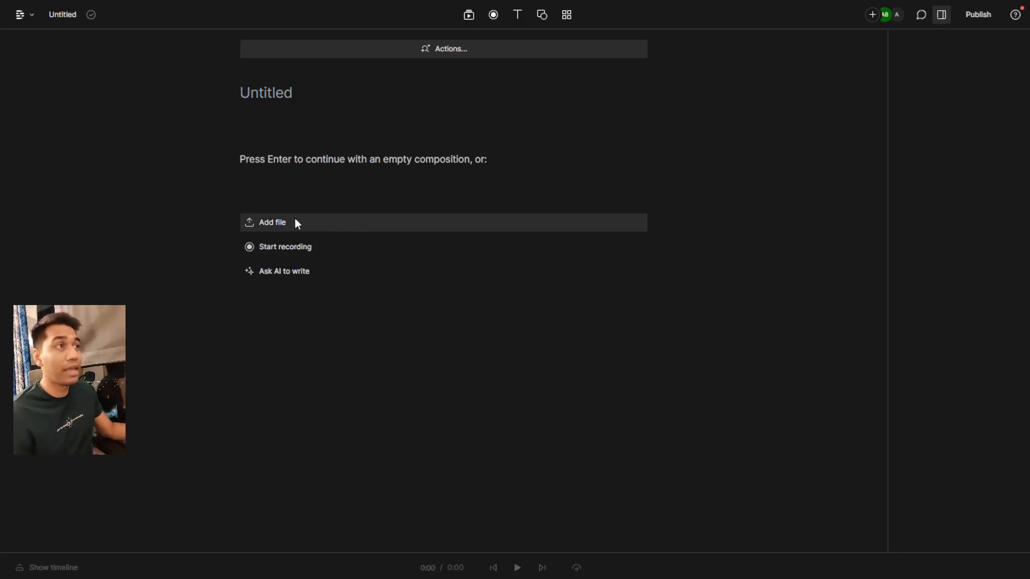
pyautogui.moveTo(23, 135)
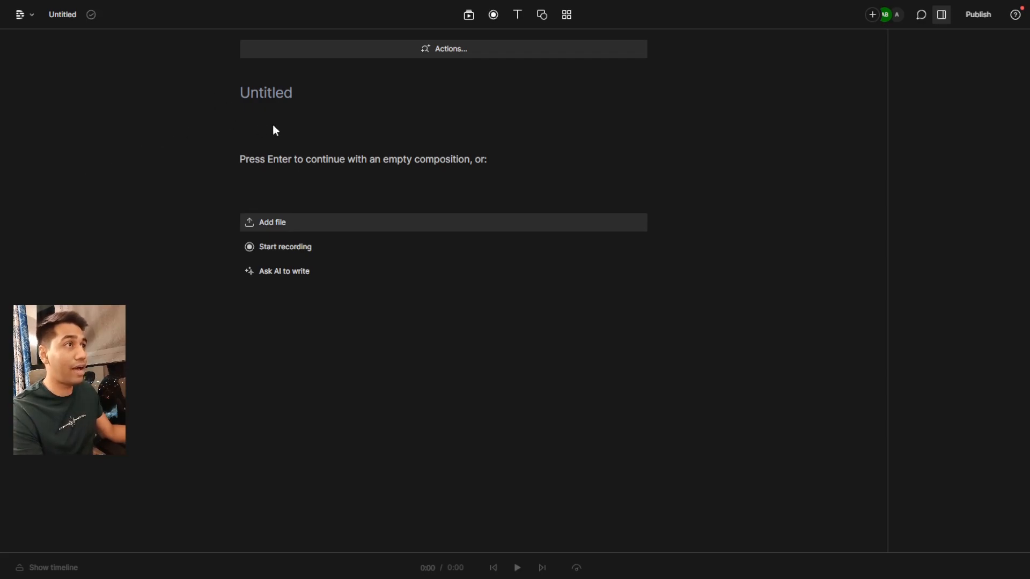
pyautogui.moveTo(805, 415)
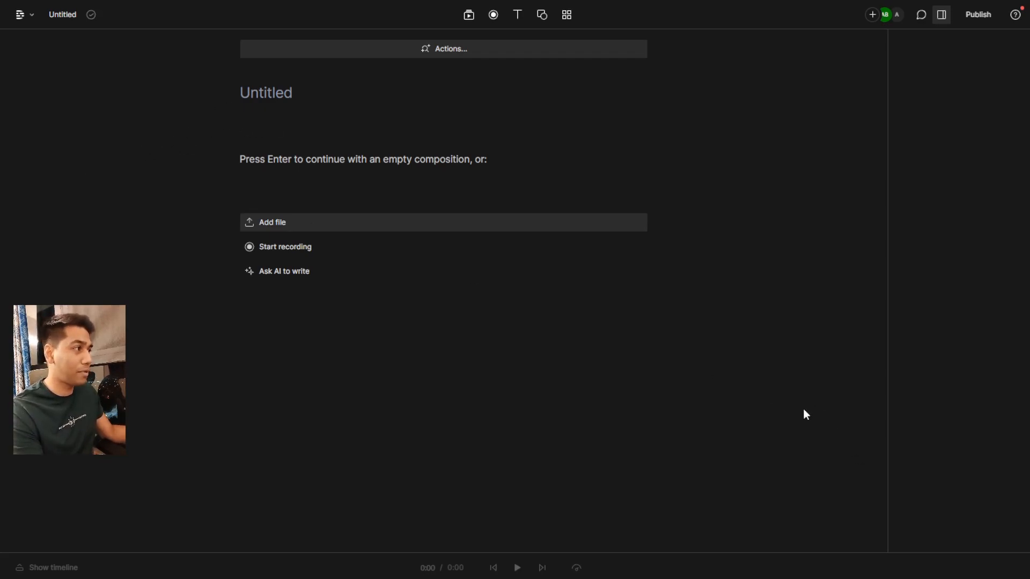
# Add Jordan voice.mp3 and Alex New Voice.mp3 to the project and start transcribing them.
pyautogui.click(272, 222)
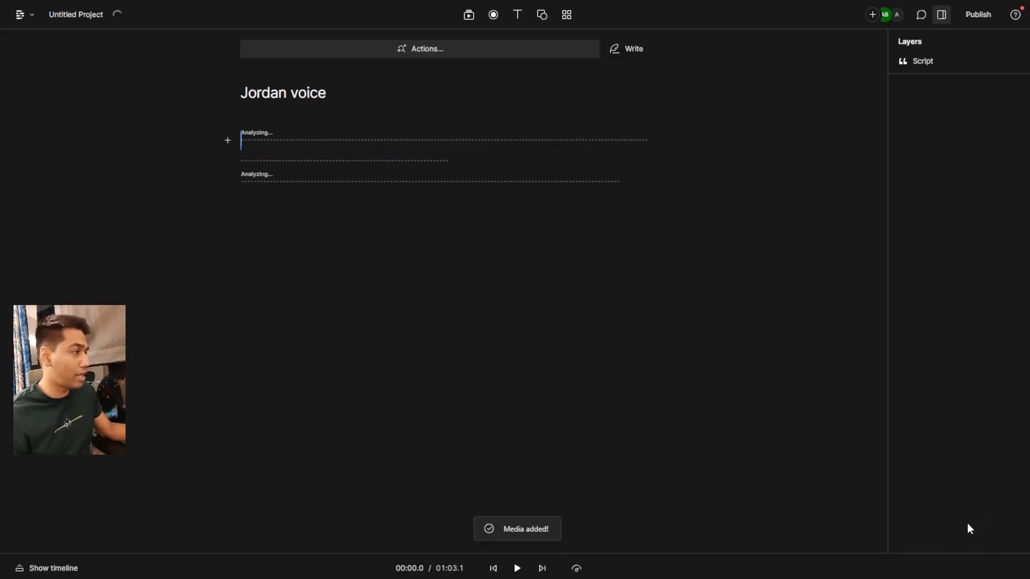
pyautogui.click(20, 14)
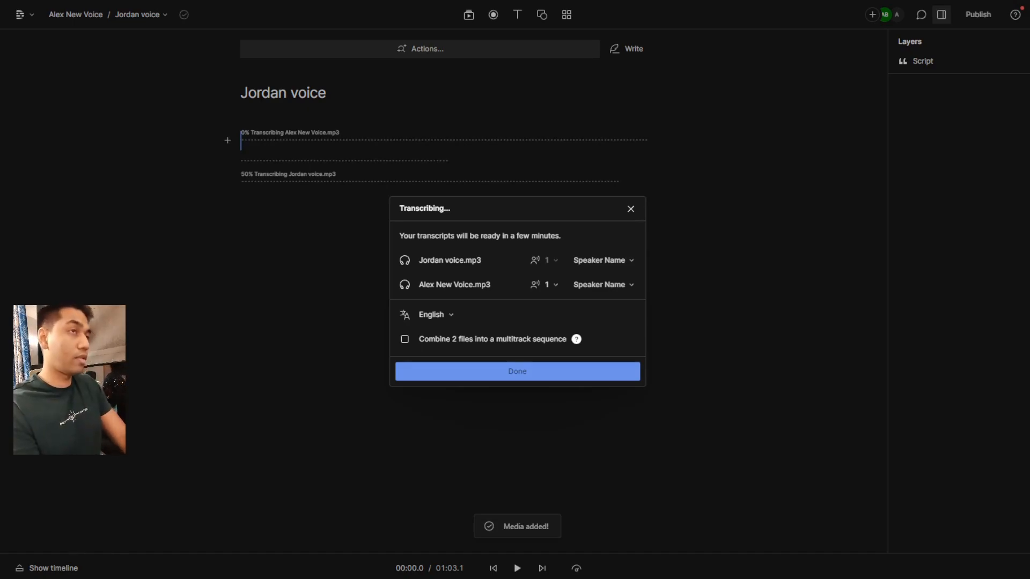
# Assign Jordan and Alex as speakers of the two recordings, confirm, and show the project's media files.
pyautogui.click(602, 260)
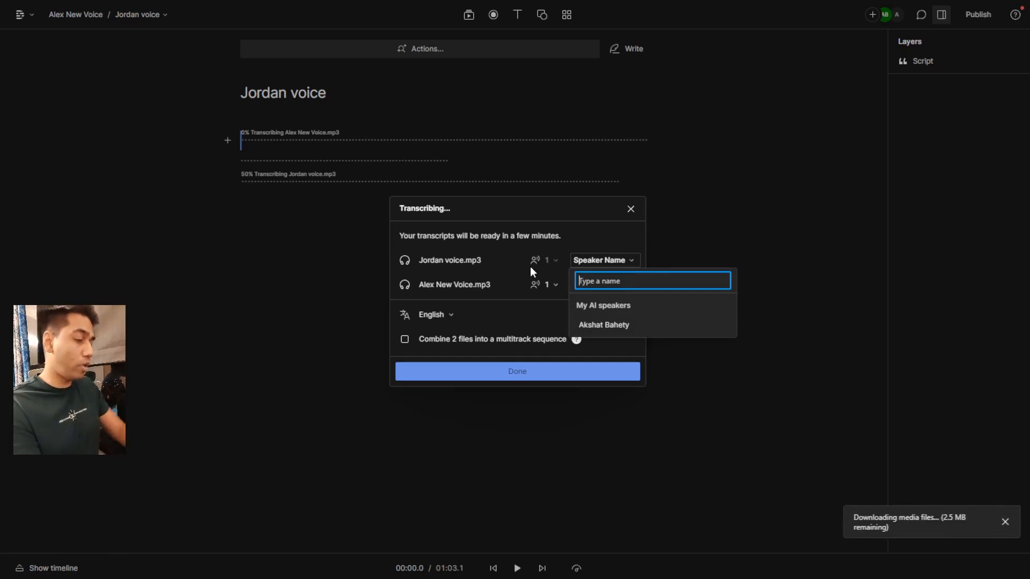
pyautogui.write('Jordan')
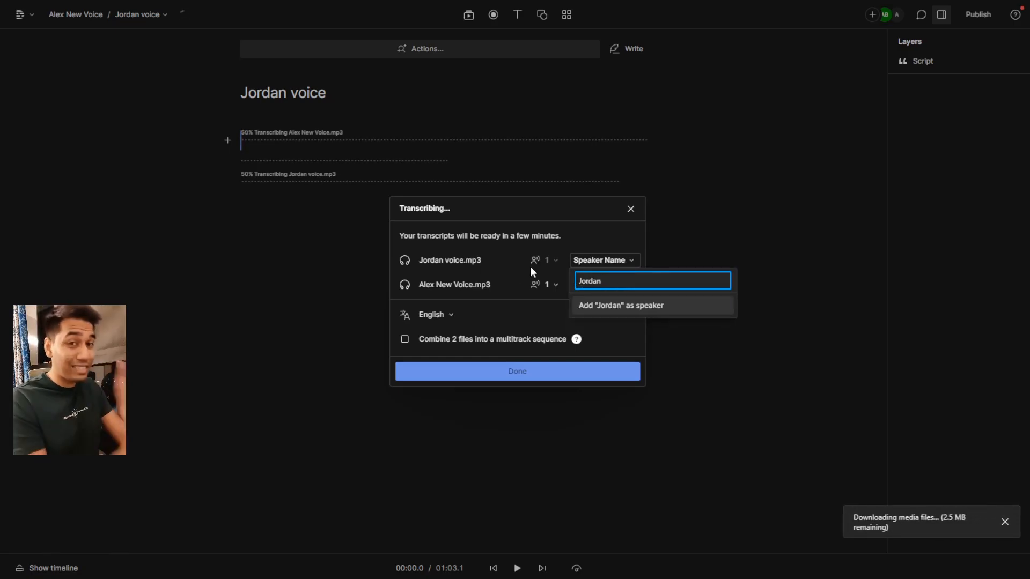
pyautogui.click(619, 305)
pyautogui.write('Alex')
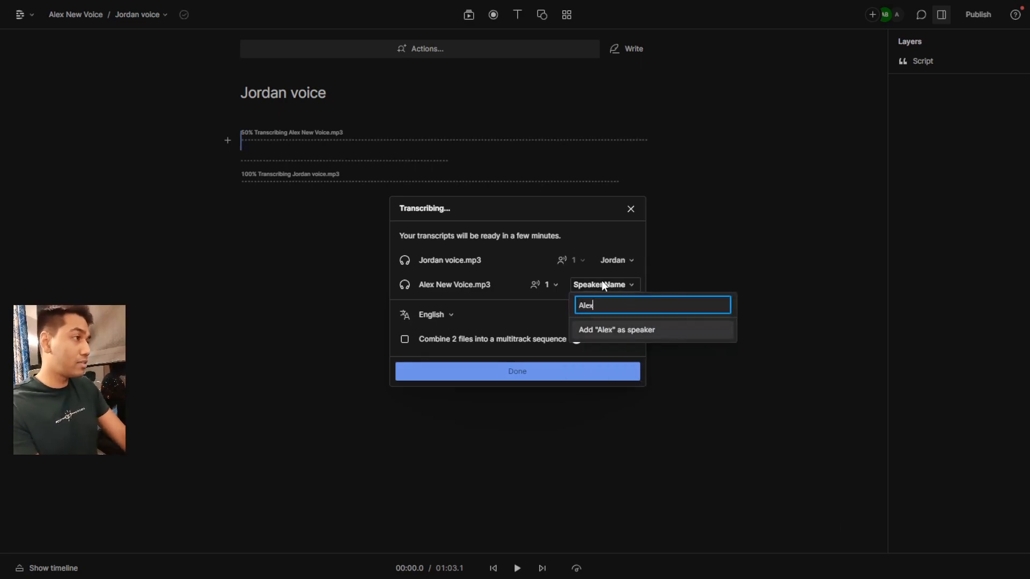
pyautogui.click(617, 329)
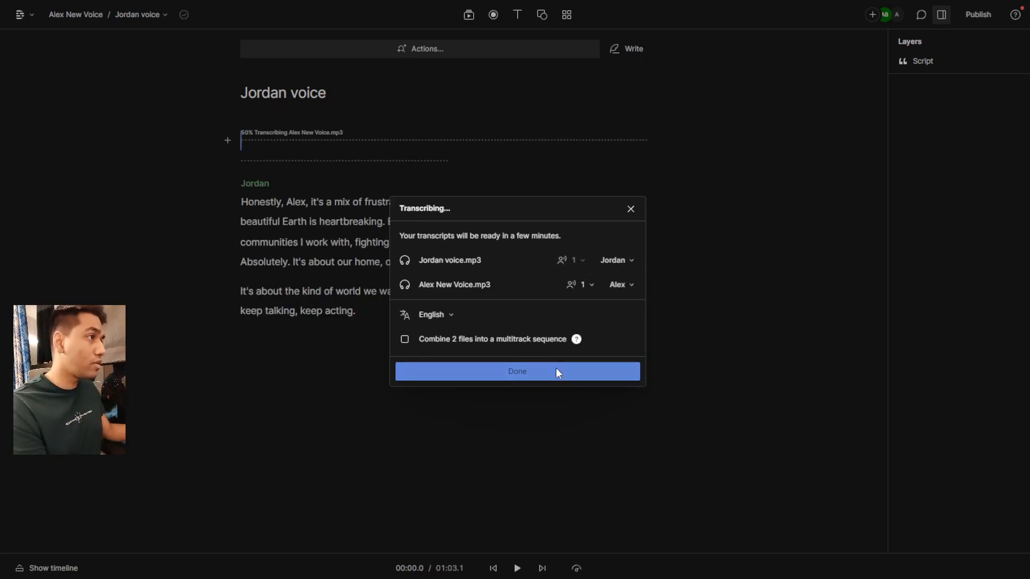
pyautogui.click(517, 371)
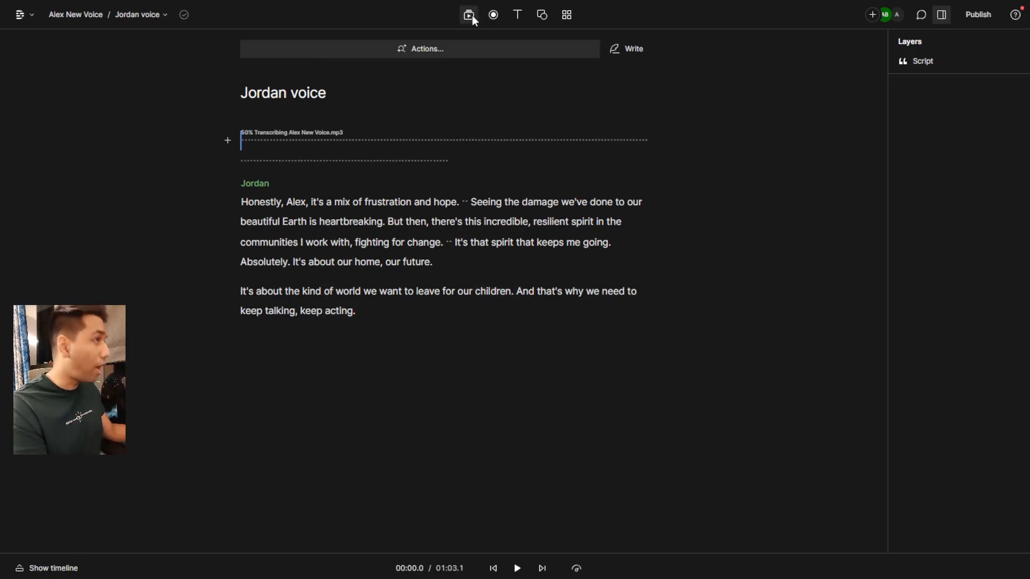
pyautogui.click(468, 14)
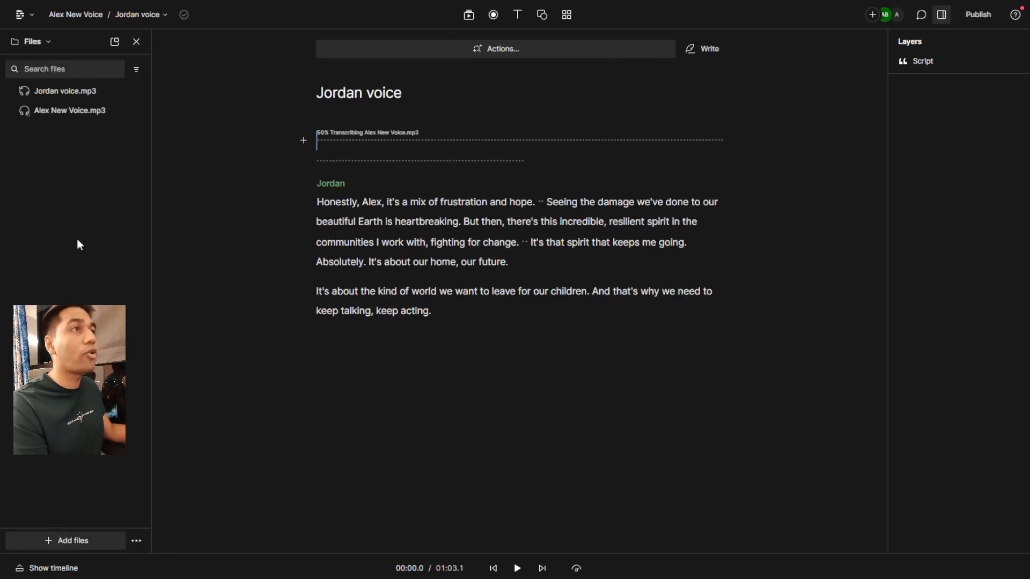
pyautogui.moveTo(152, 114)
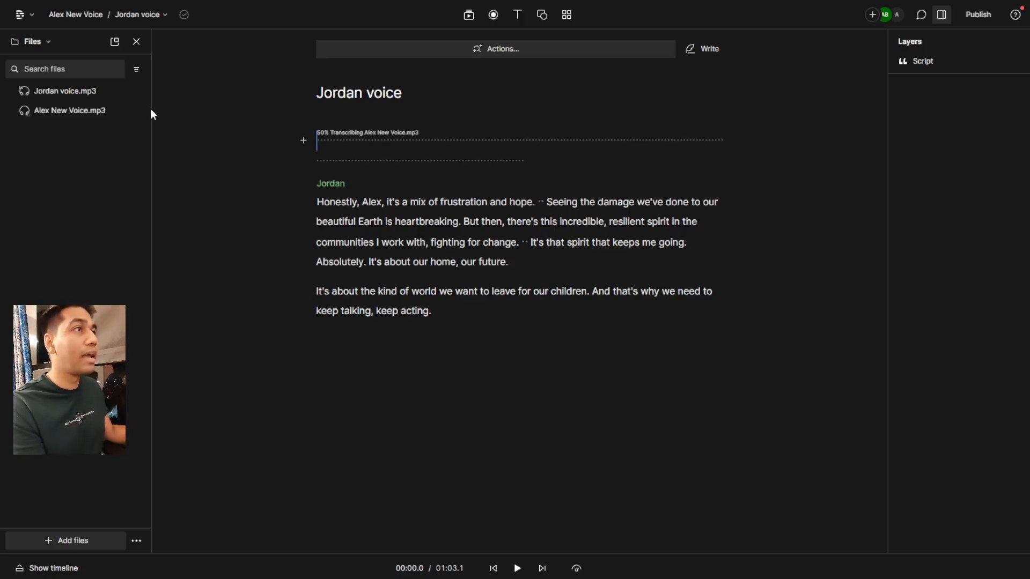
pyautogui.moveTo(801, 421)
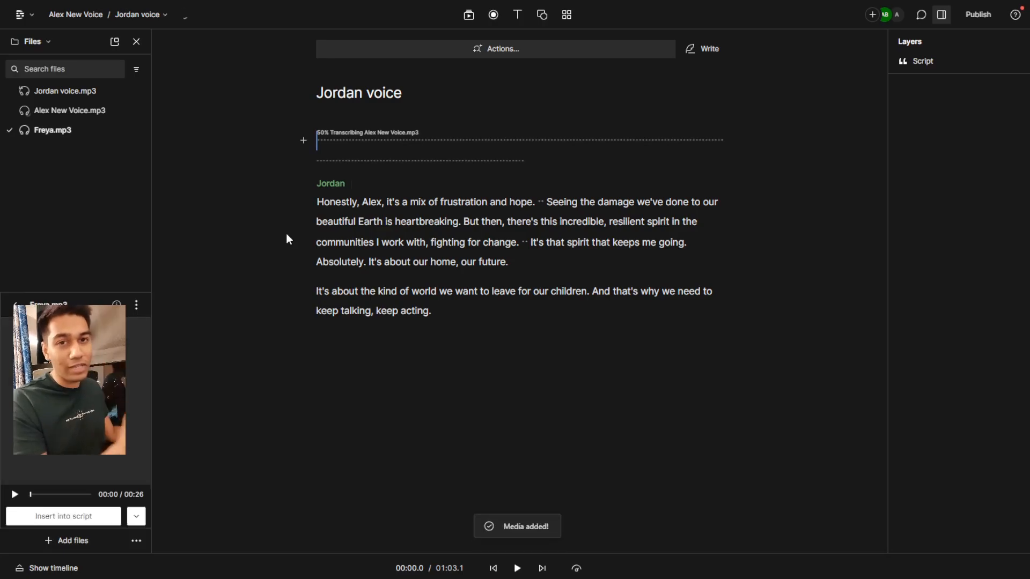
pyautogui.moveTo(43, 146)
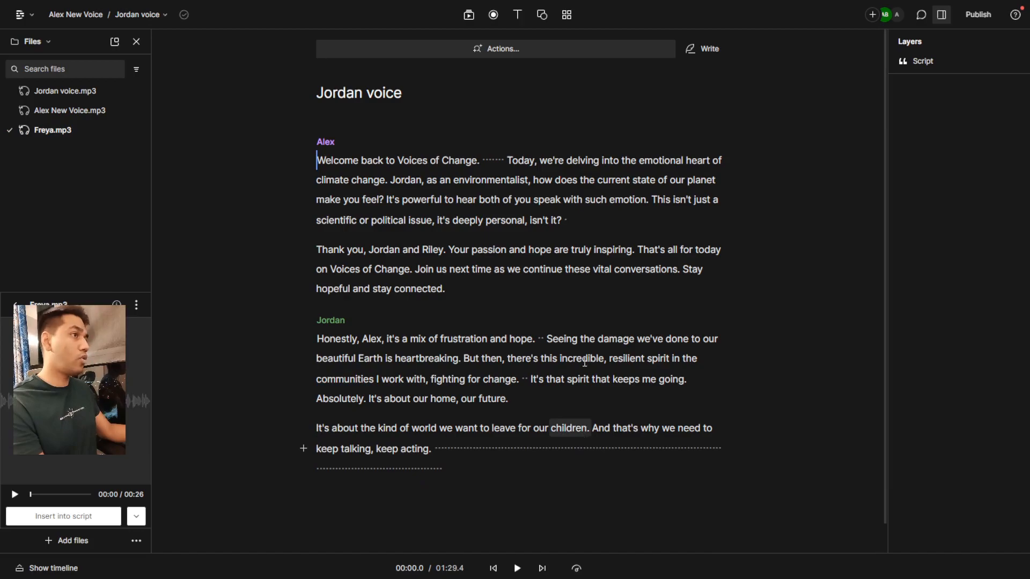
# Set Riley as the new speaker of the Freya recording and confirm the transcription.
pyautogui.click(599, 284)
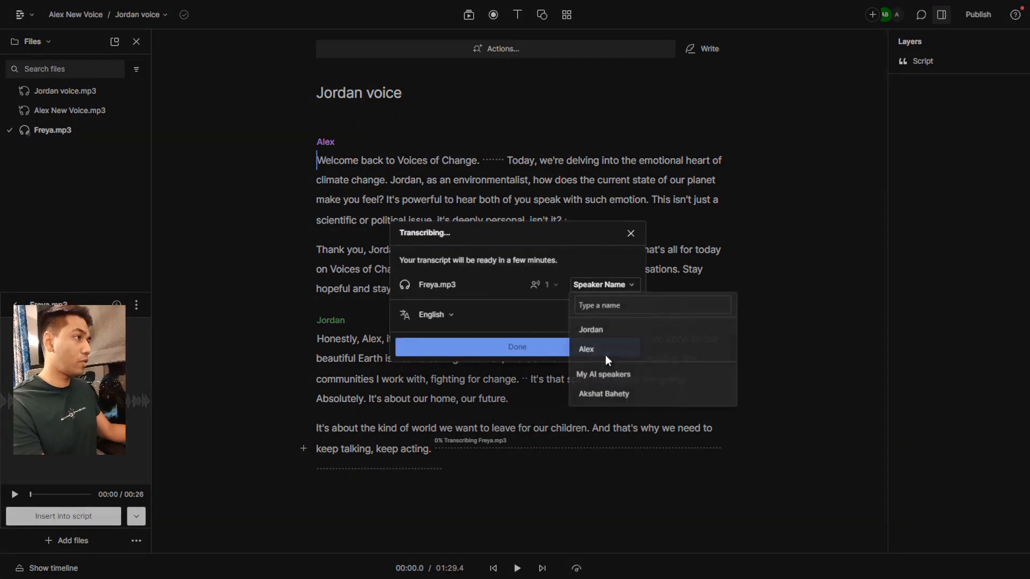
pyautogui.click(652, 304)
pyautogui.write('Riley')
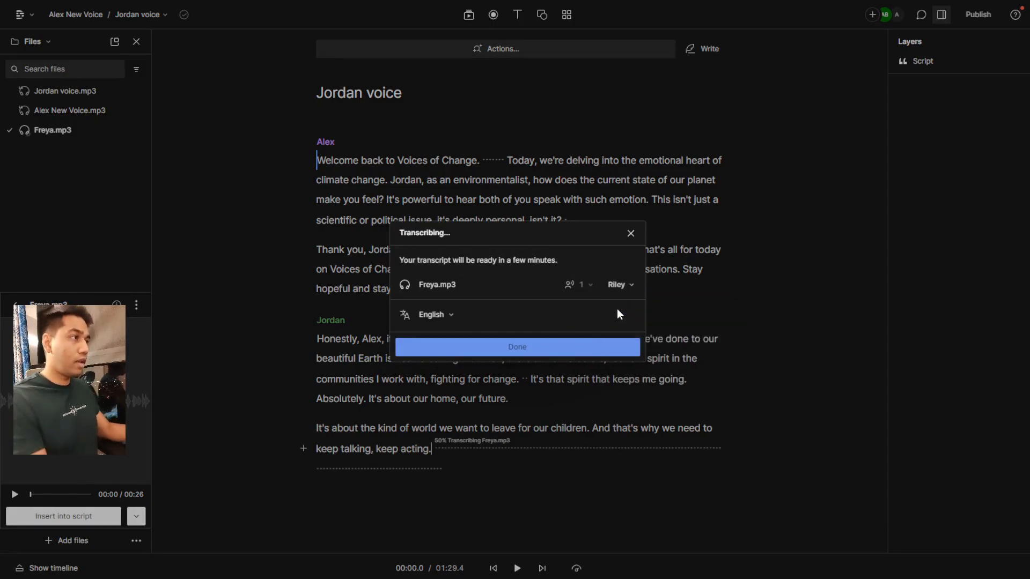
pyautogui.click(517, 347)
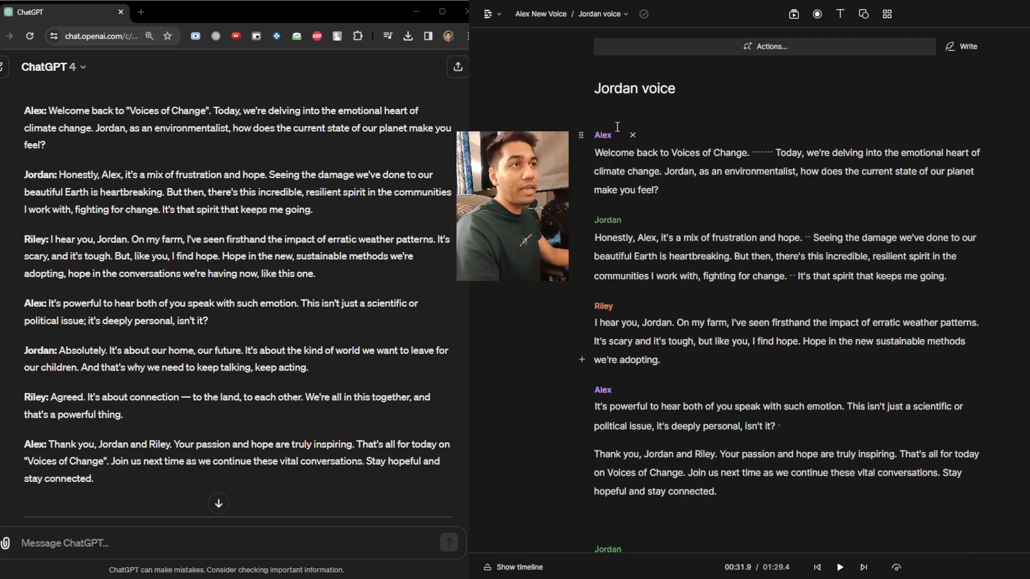
# Review the reordered transcript and dismiss the notice about reverted changes.
pyautogui.scroll(-3)
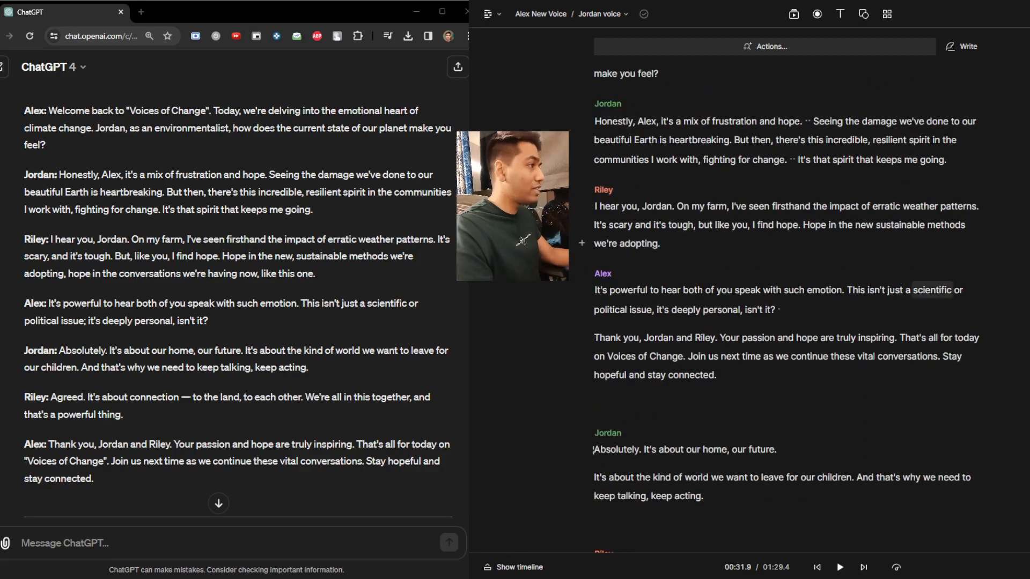
pyautogui.scroll(-3)
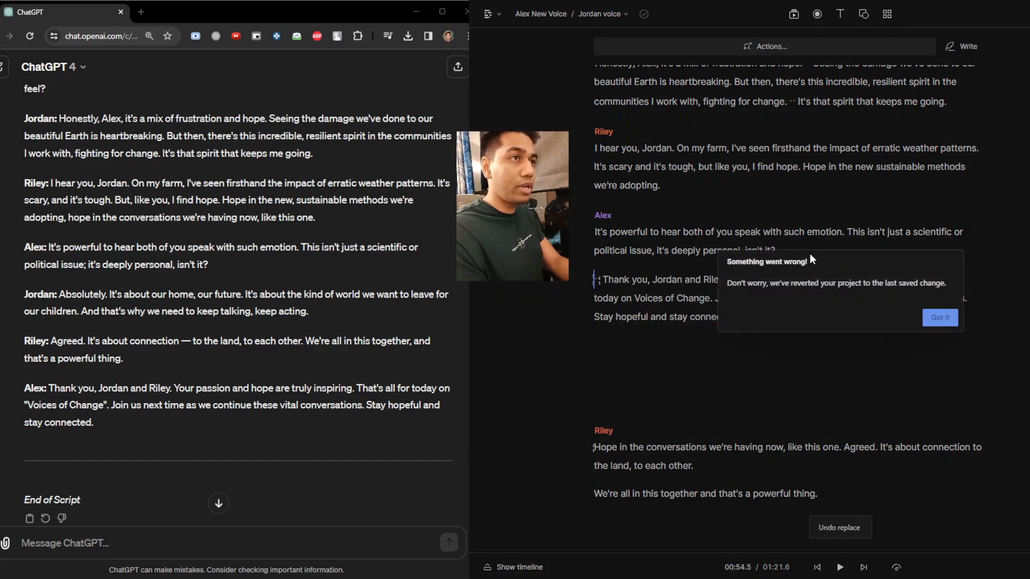
pyautogui.click(938, 316)
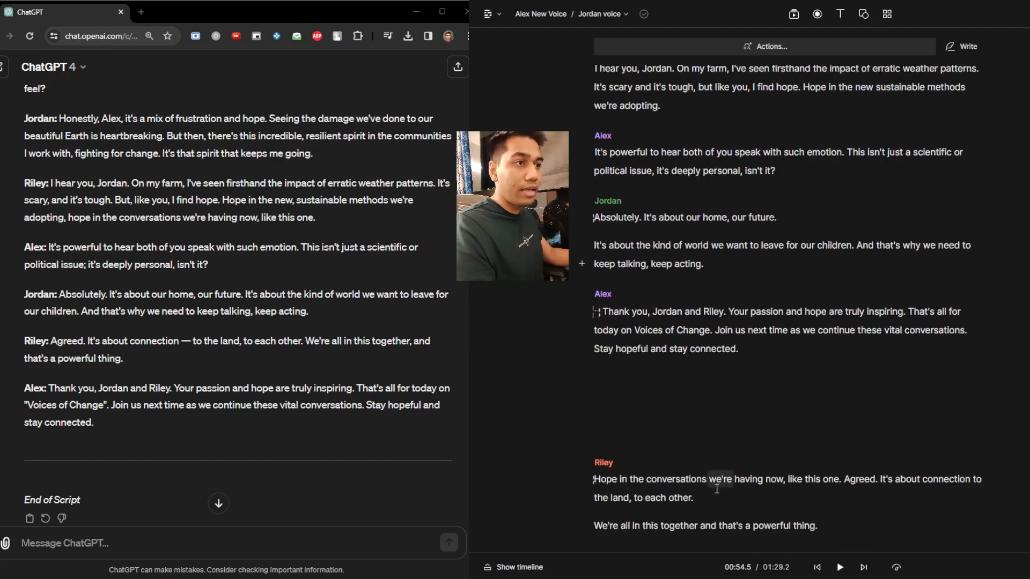
pyautogui.scroll(3)
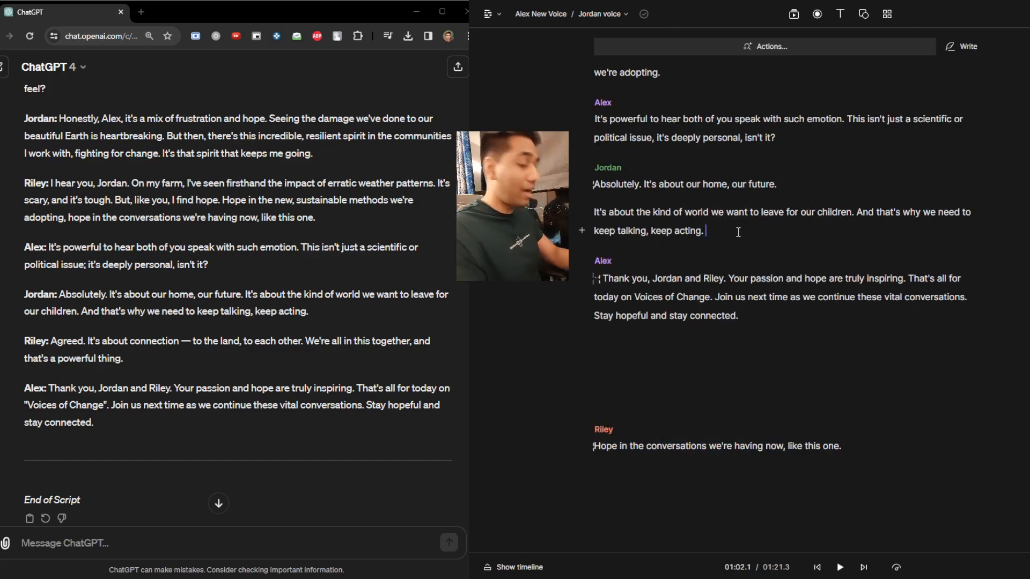
# Move Riley's leftover line back beneath her first reply after Jordan's 'keep acting' line.
pyautogui.click(839, 567)
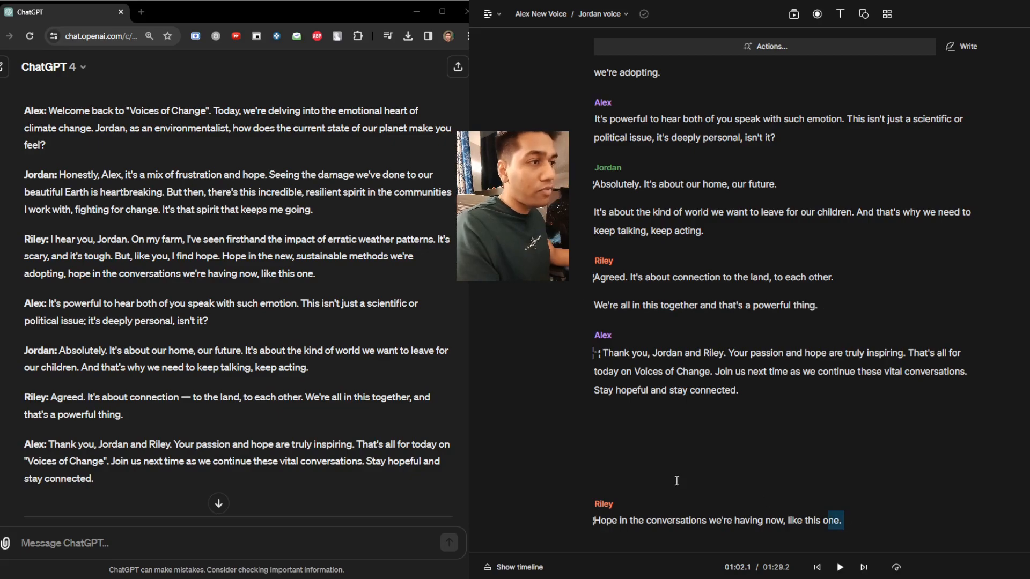
pyautogui.click(676, 479)
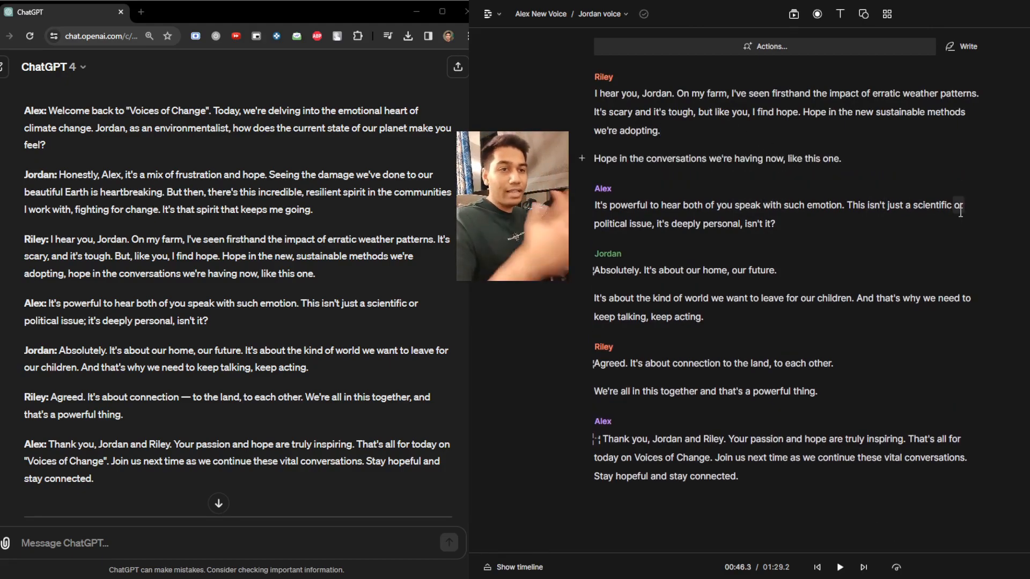
pyautogui.scroll(3)
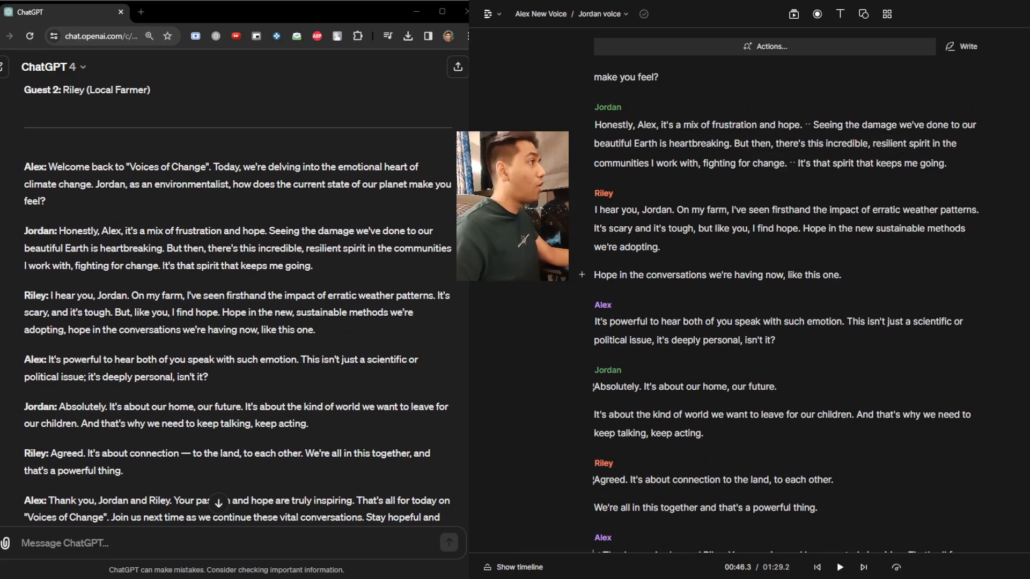
pyautogui.scroll(3)
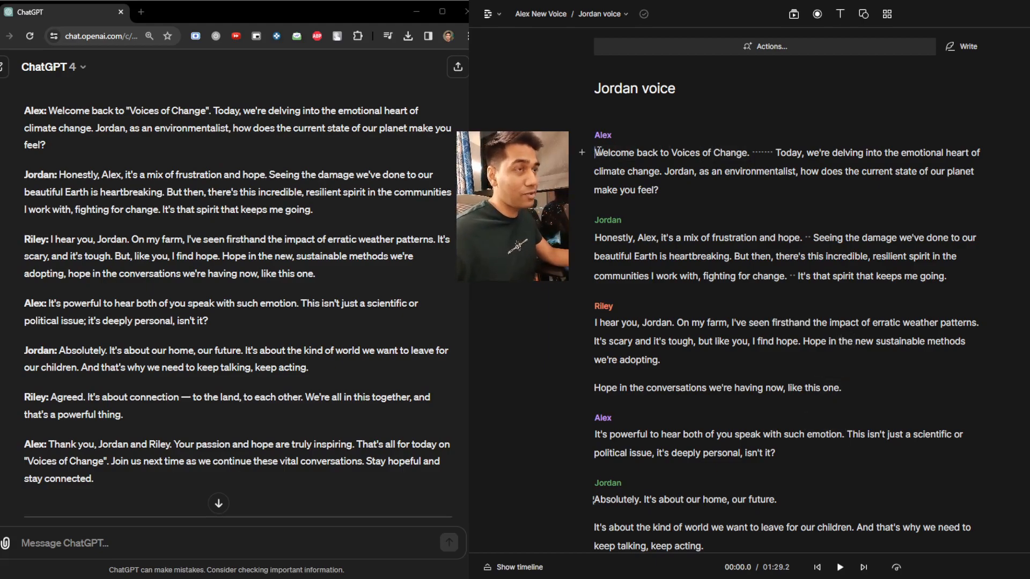
pyautogui.click(839, 567)
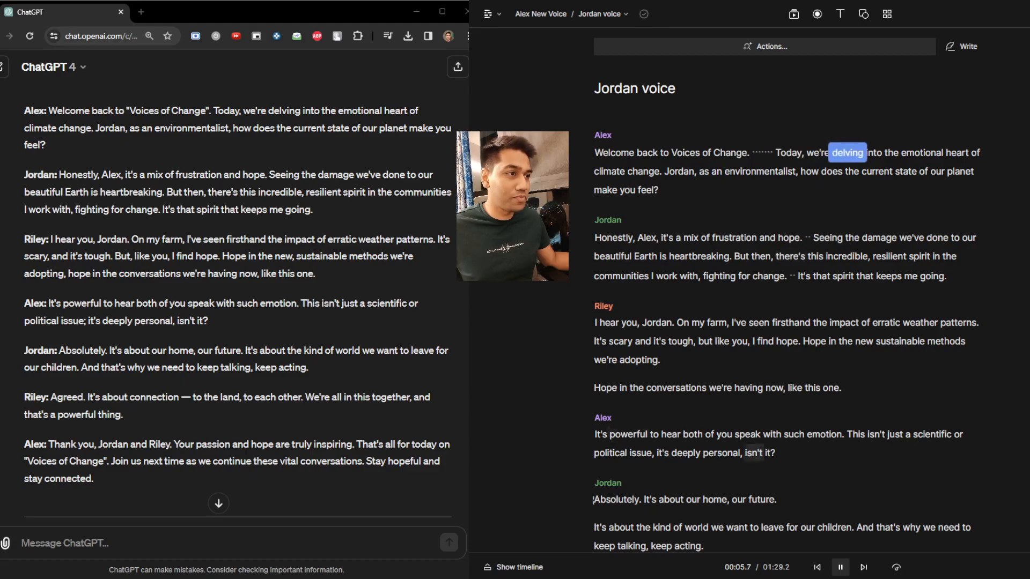
pyautogui.click(895, 566)
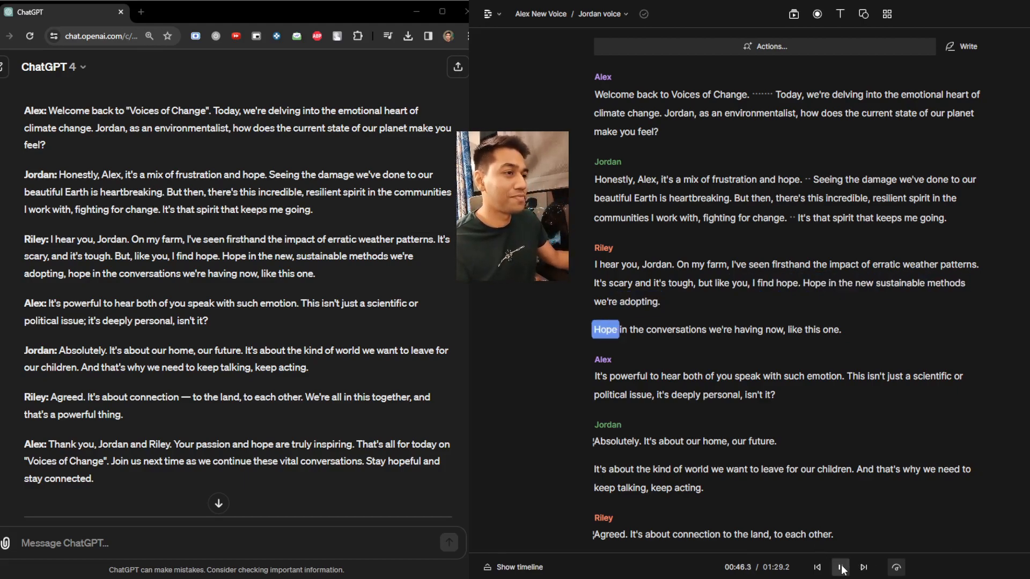
pyautogui.click(842, 567)
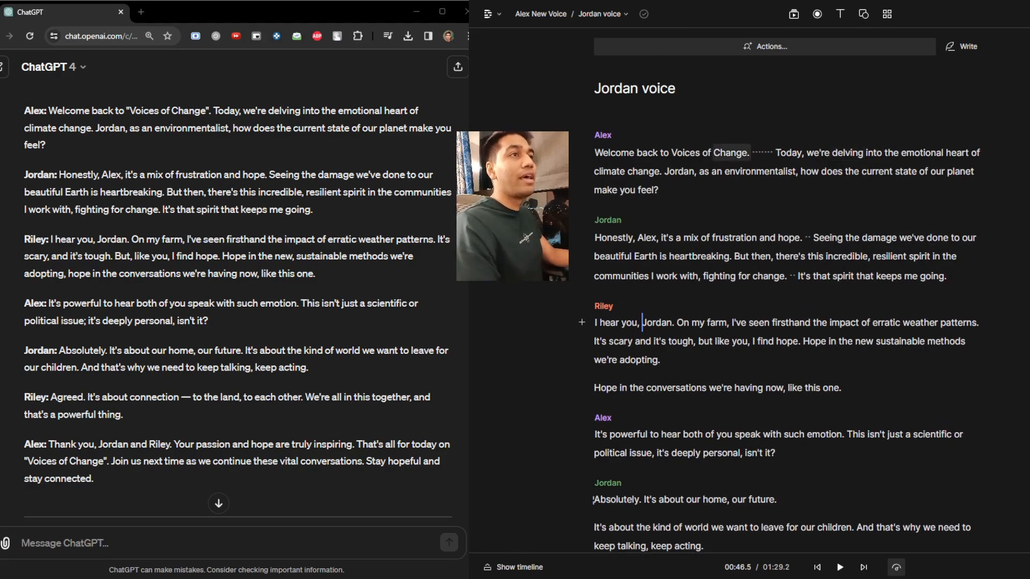
pyautogui.click(817, 567)
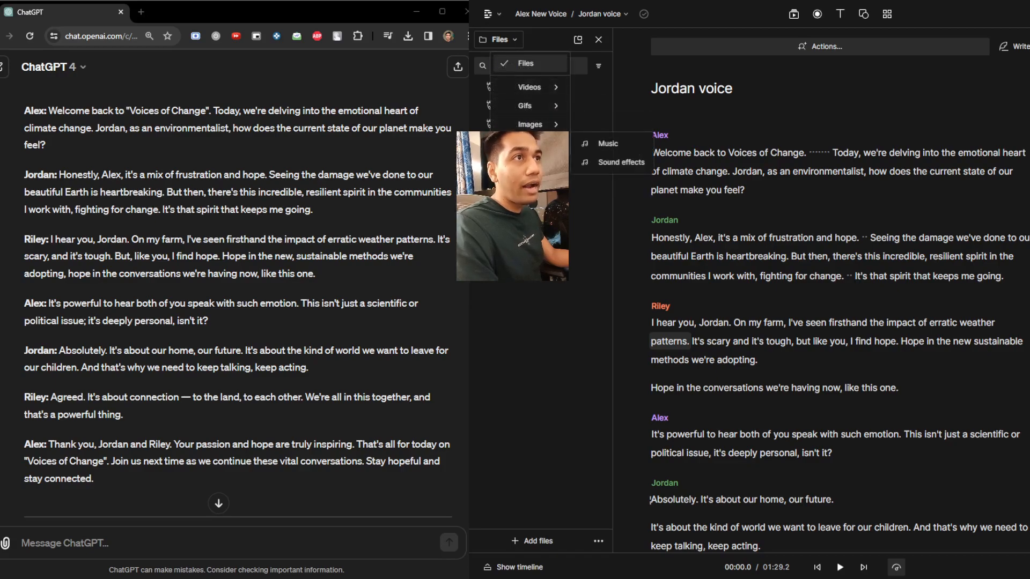
# Search the stock music library for 'deep' tracks for the background, then clear the search.
pyautogui.click(607, 143)
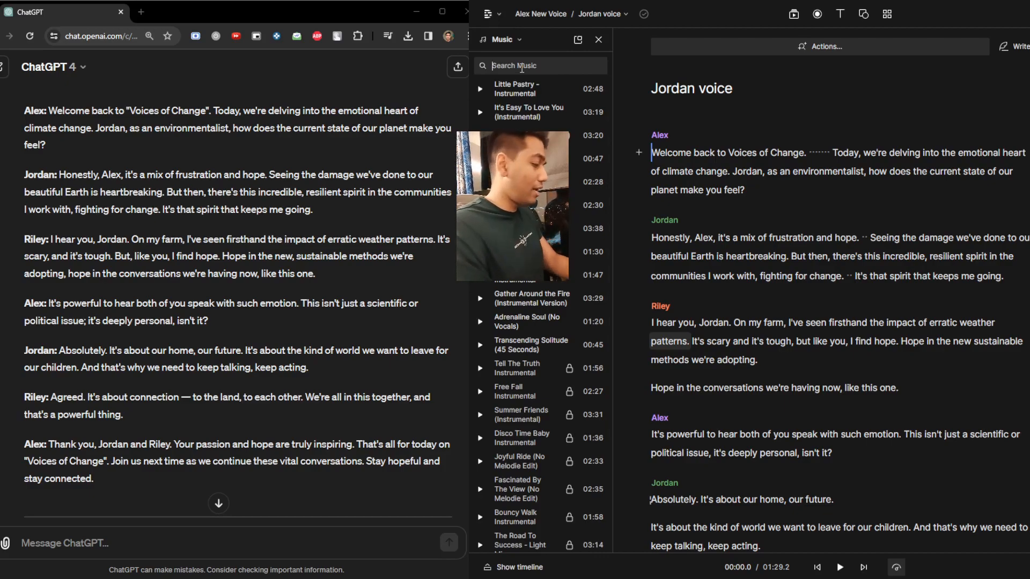
pyautogui.write('60 minutes')
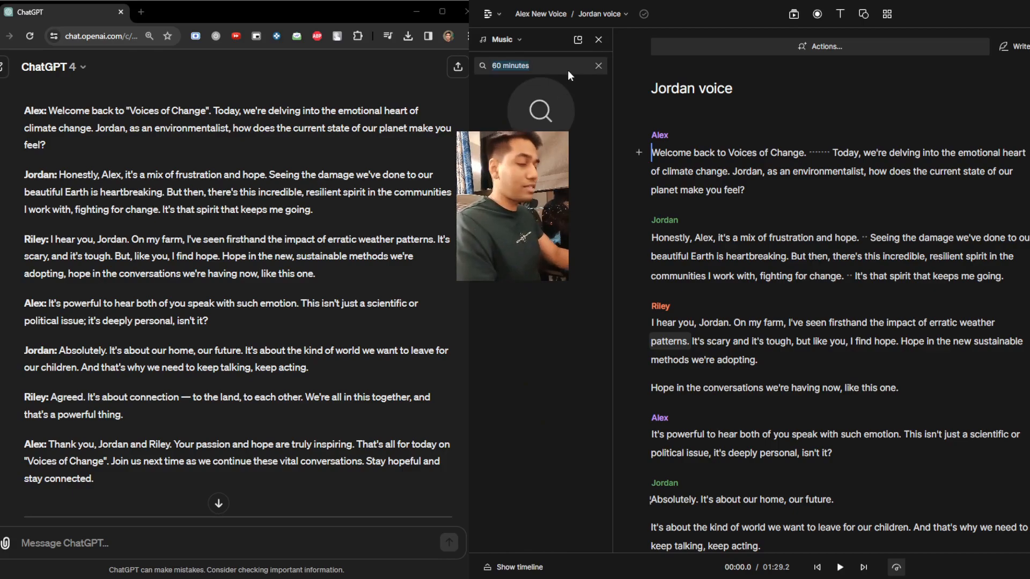
pyautogui.write('deep')
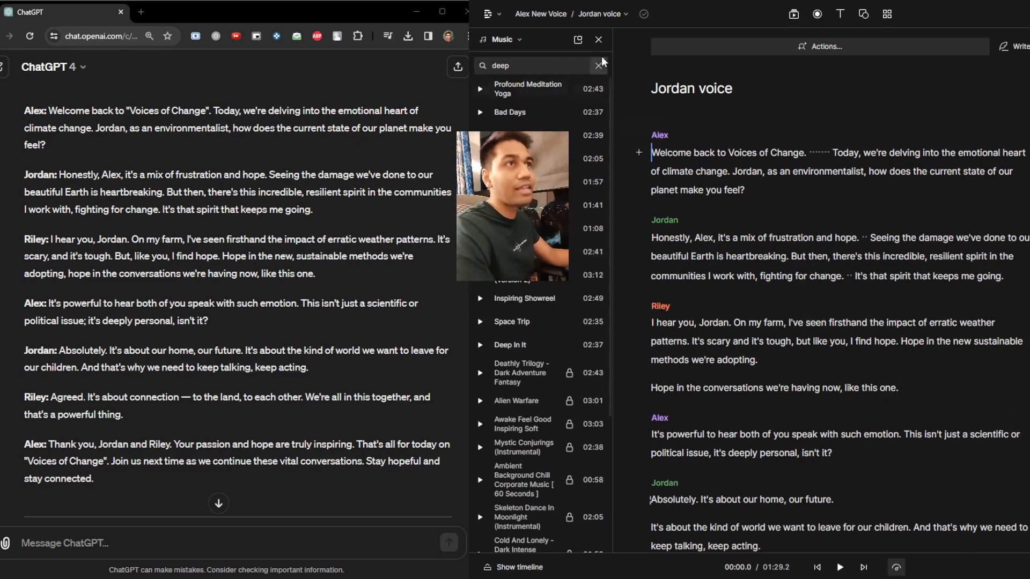
pyautogui.click(596, 39)
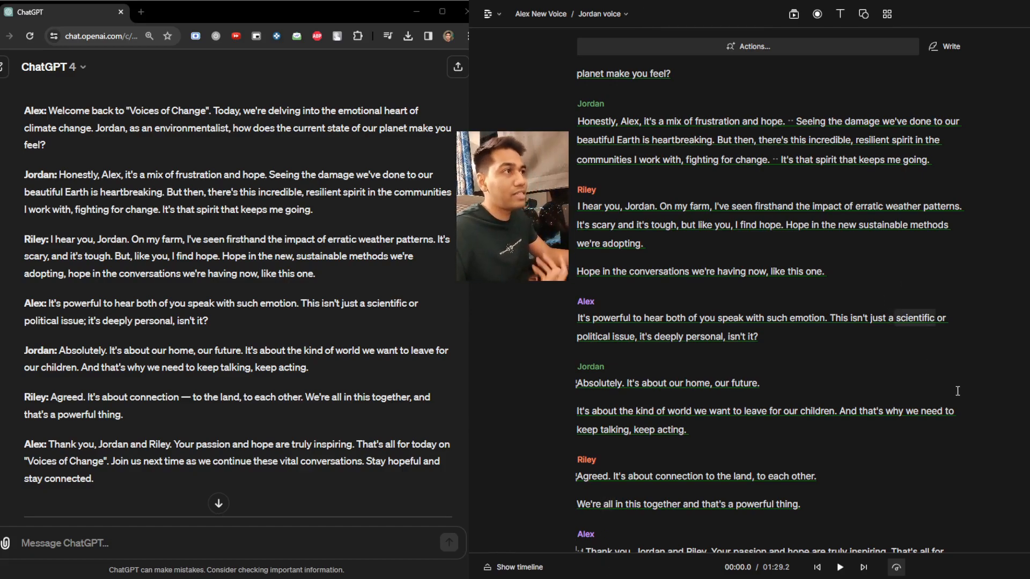
pyautogui.moveTo(941, 480)
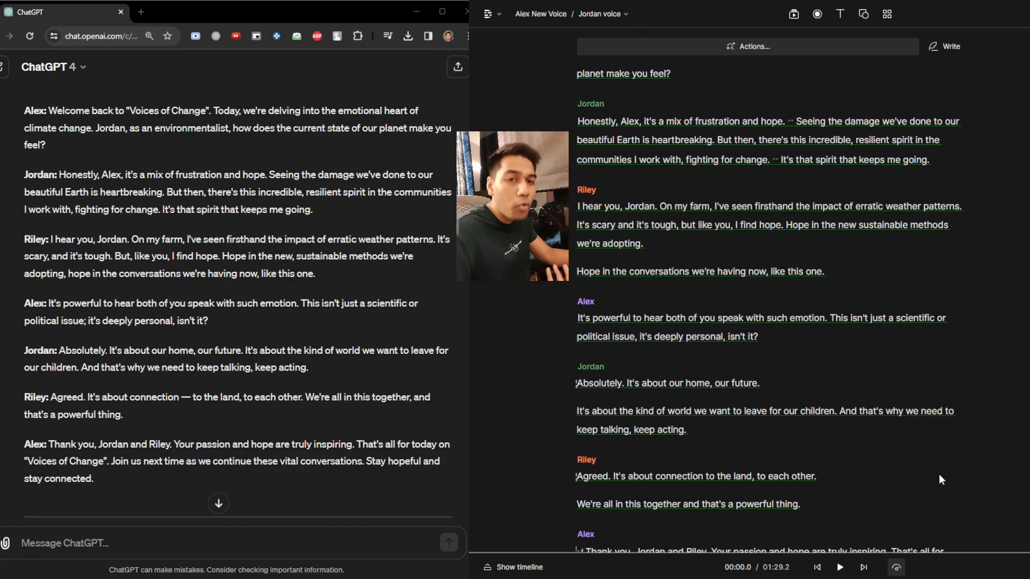
# Show the timeline, move the playhead to 0:00 and start playing the podcast.
pyautogui.click(518, 567)
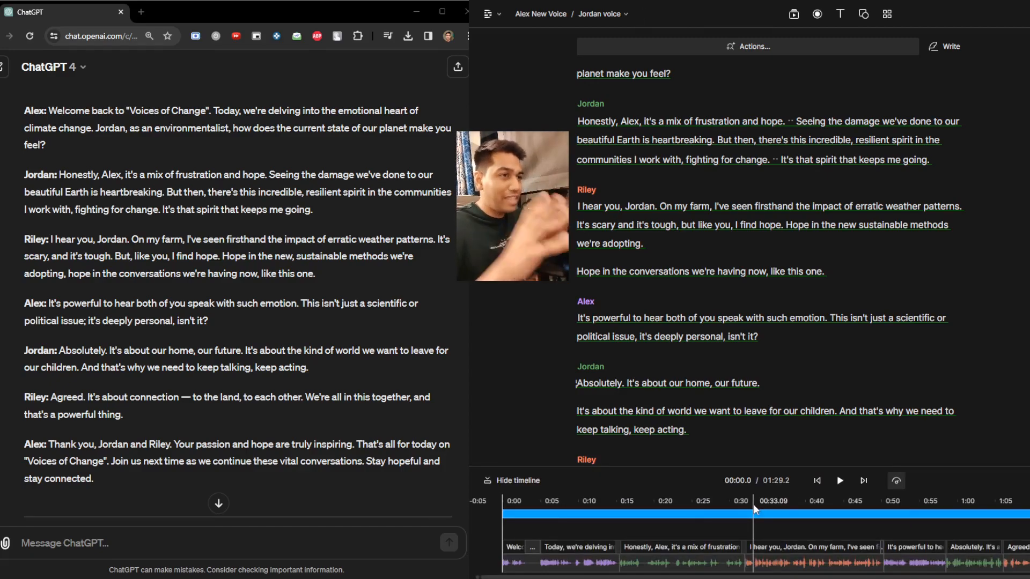
pyautogui.click(503, 513)
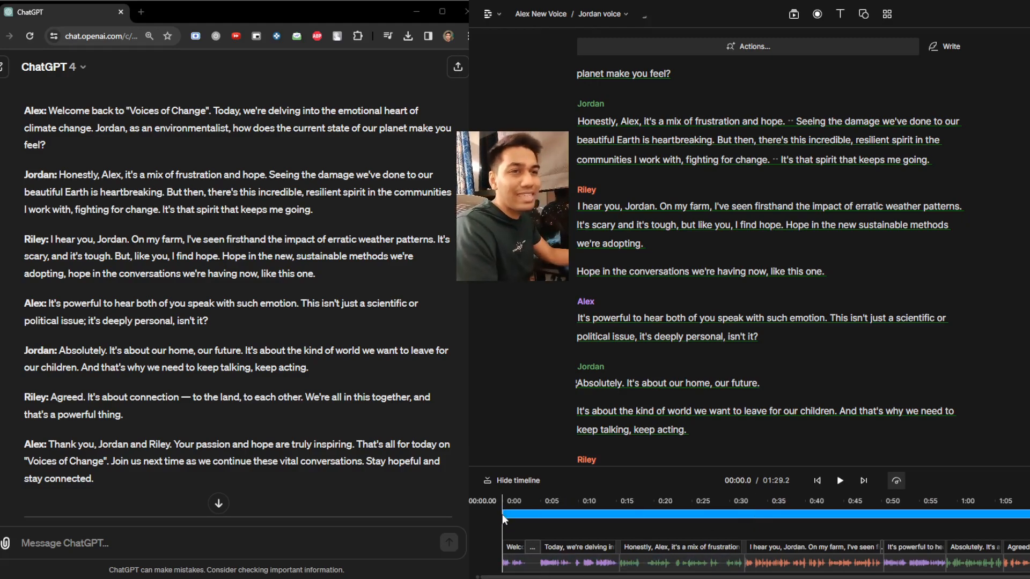
pyautogui.moveTo(839, 481)
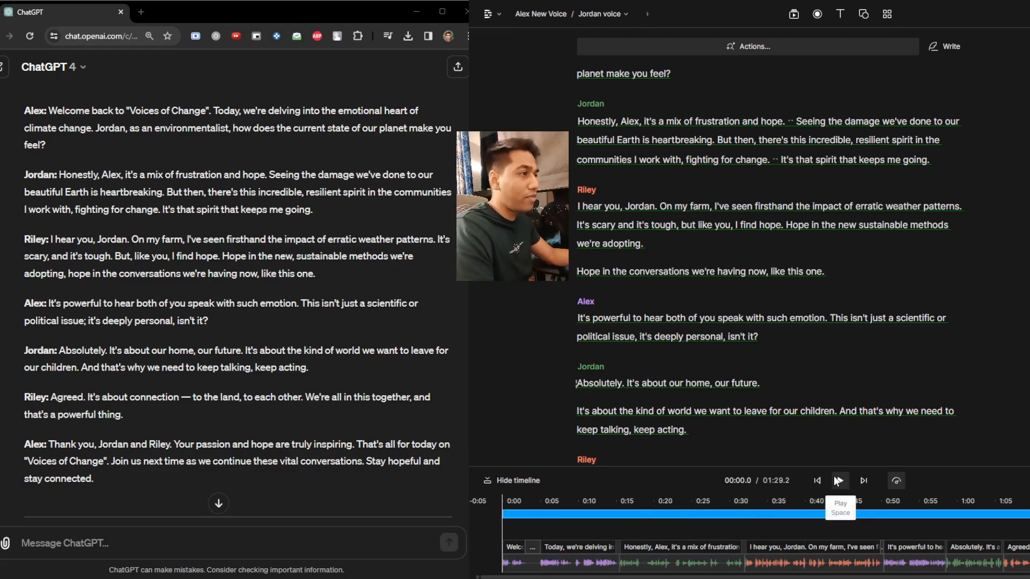
pyautogui.click(839, 480)
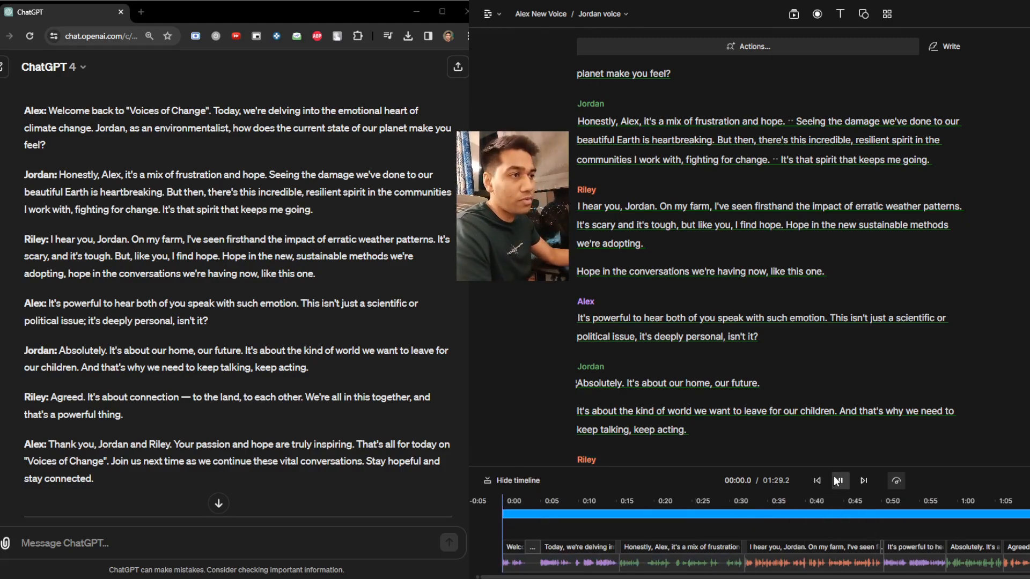
pyautogui.click(838, 480)
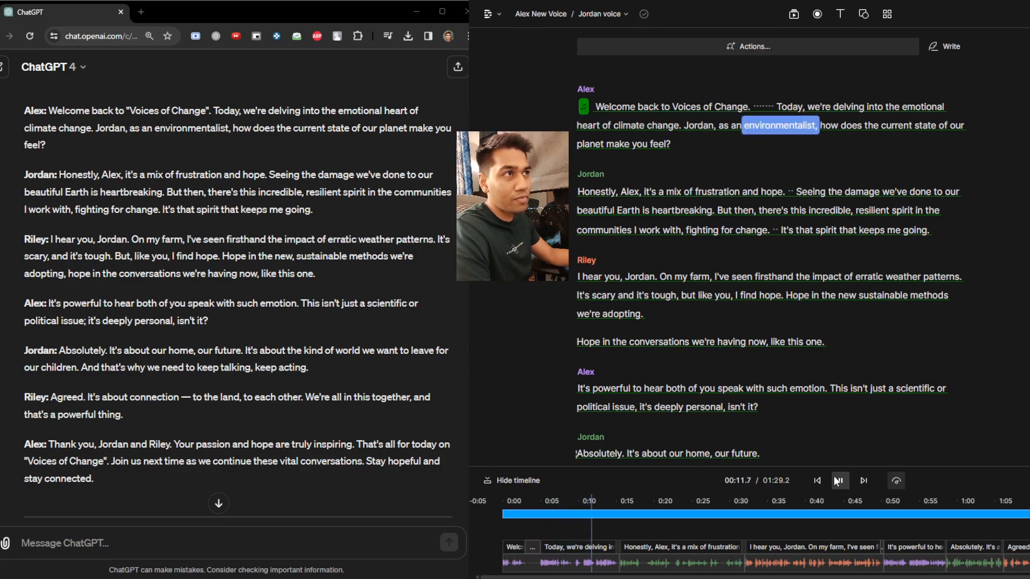
# Pause and resume the review playback, stop near Jordan's word 'hope', and publish to a share page.
pyautogui.click(839, 480)
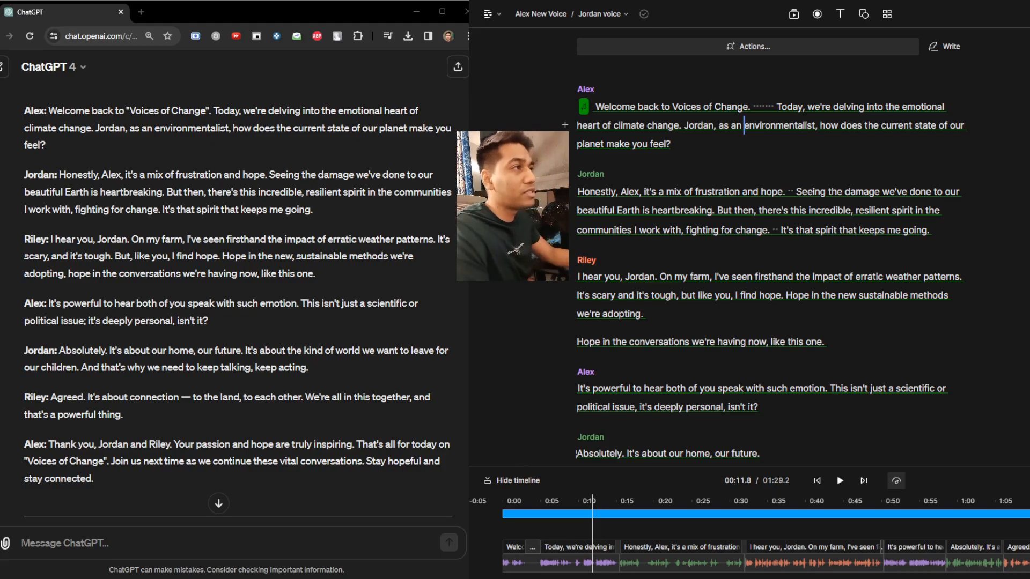
pyautogui.click(838, 480)
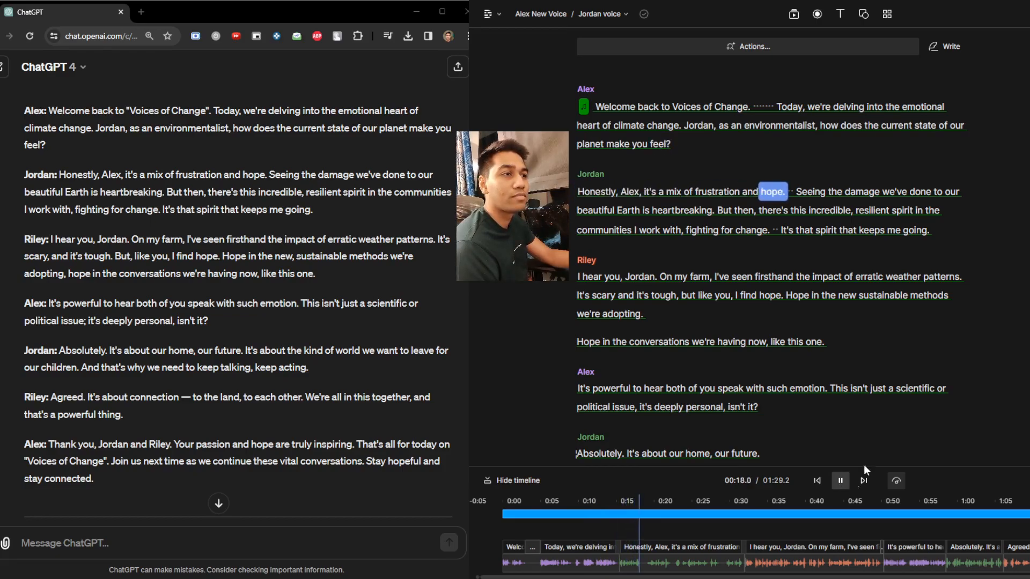
pyautogui.click(839, 480)
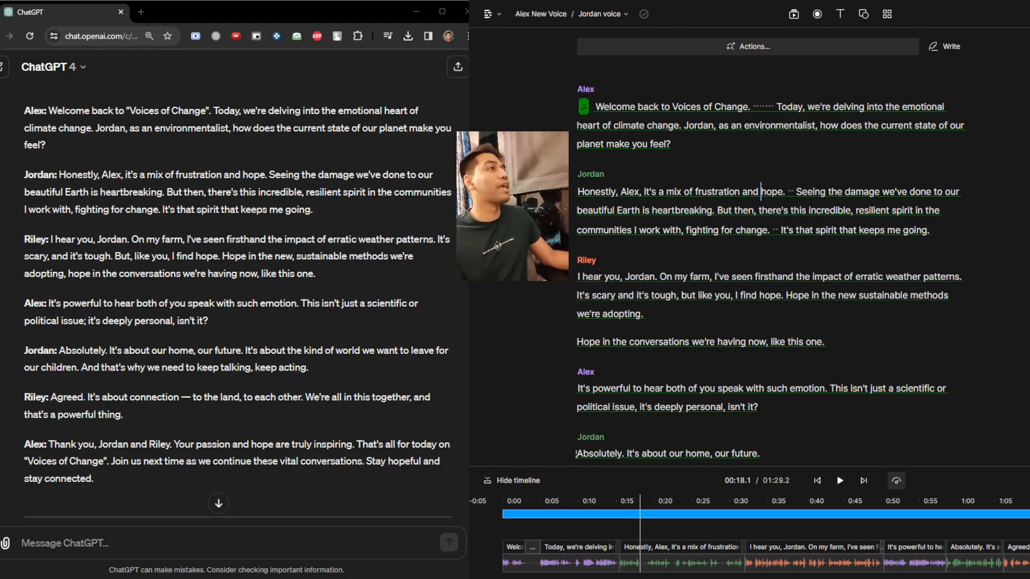
pyautogui.click(950, 46)
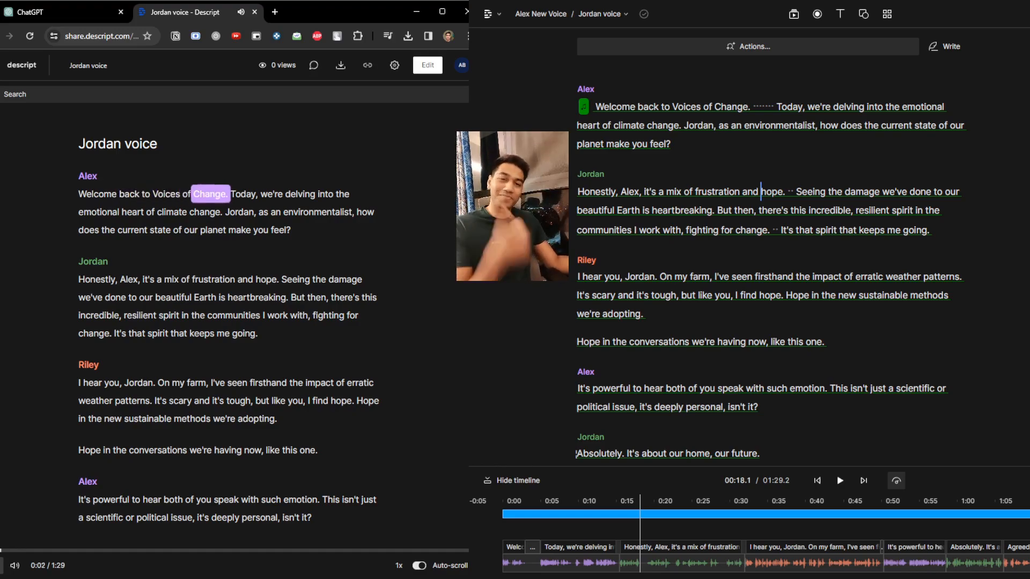
# Play the shared podcast page at 1.5x speed.
pyautogui.click(398, 566)
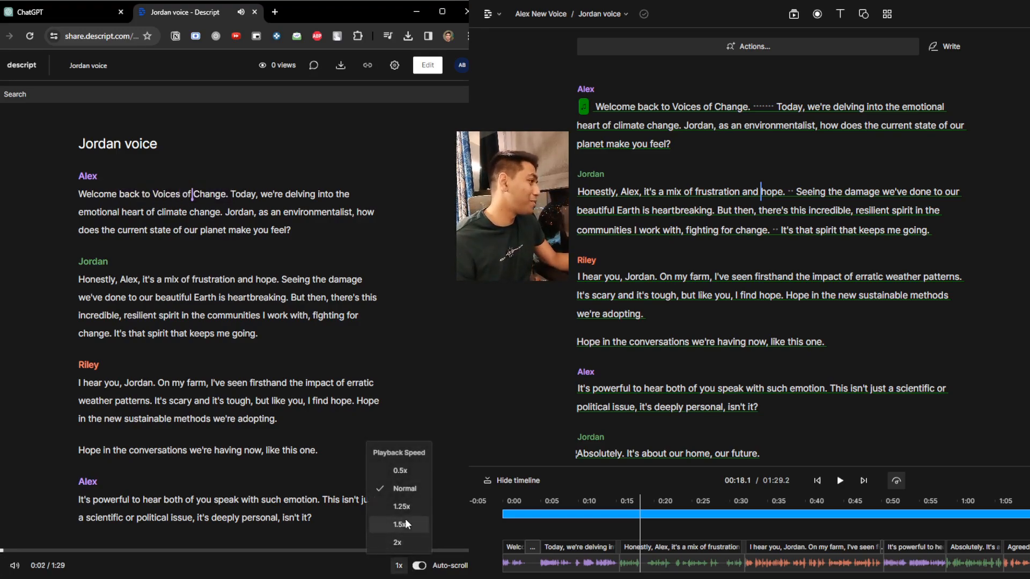
pyautogui.click(400, 524)
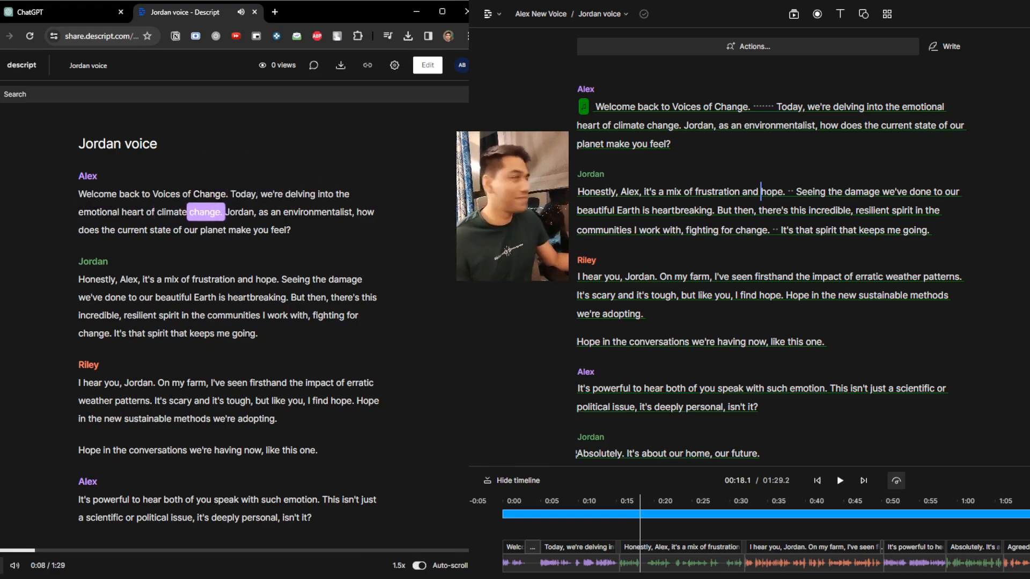
pyautogui.scroll(-3)
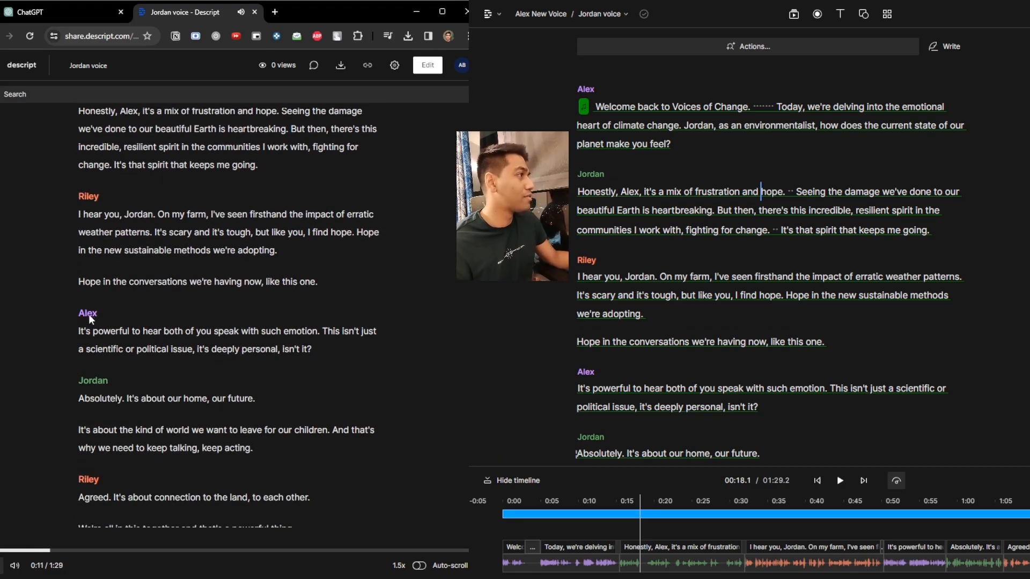
# Jump playback to Alex's second line and then to Riley's 'Agreed' reply.
pyautogui.doubleClick(151, 330)
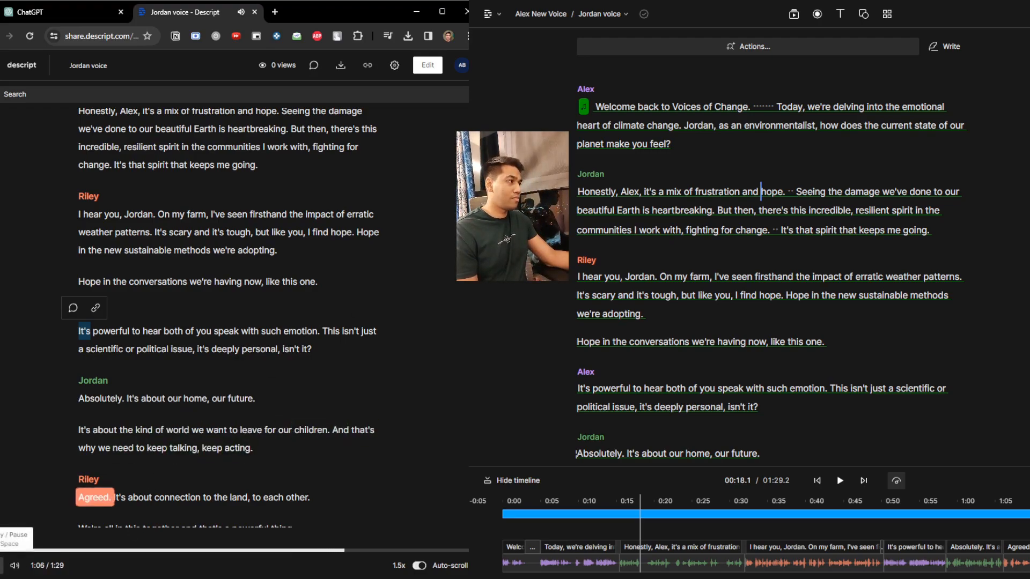
pyautogui.scroll(-3)
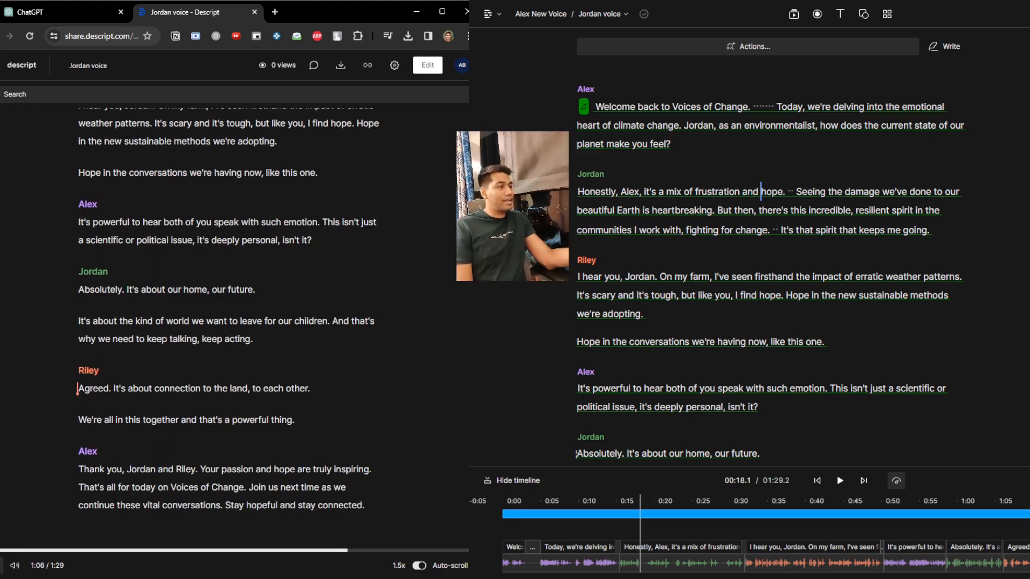
pyautogui.doubleClick(240, 389)
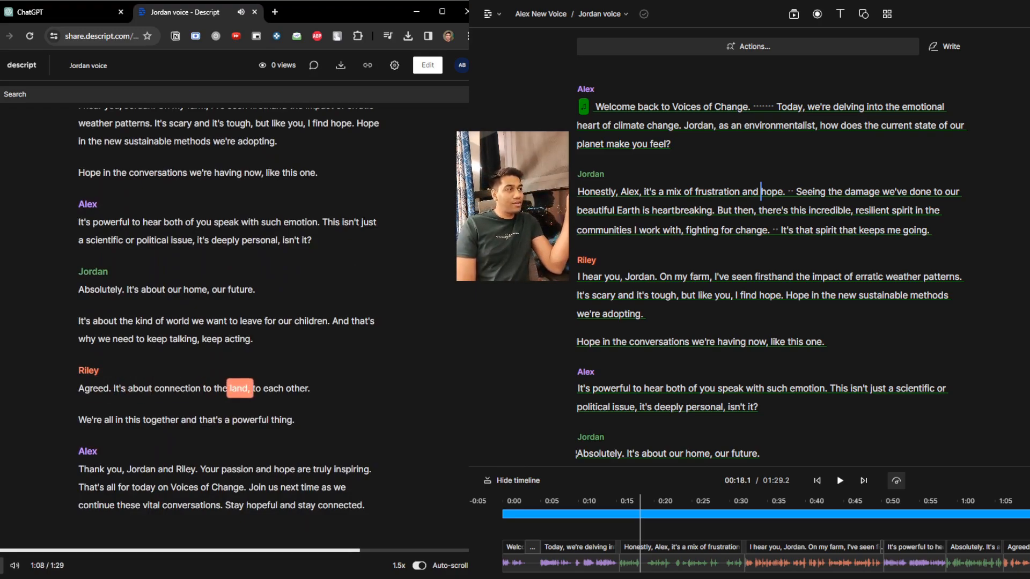